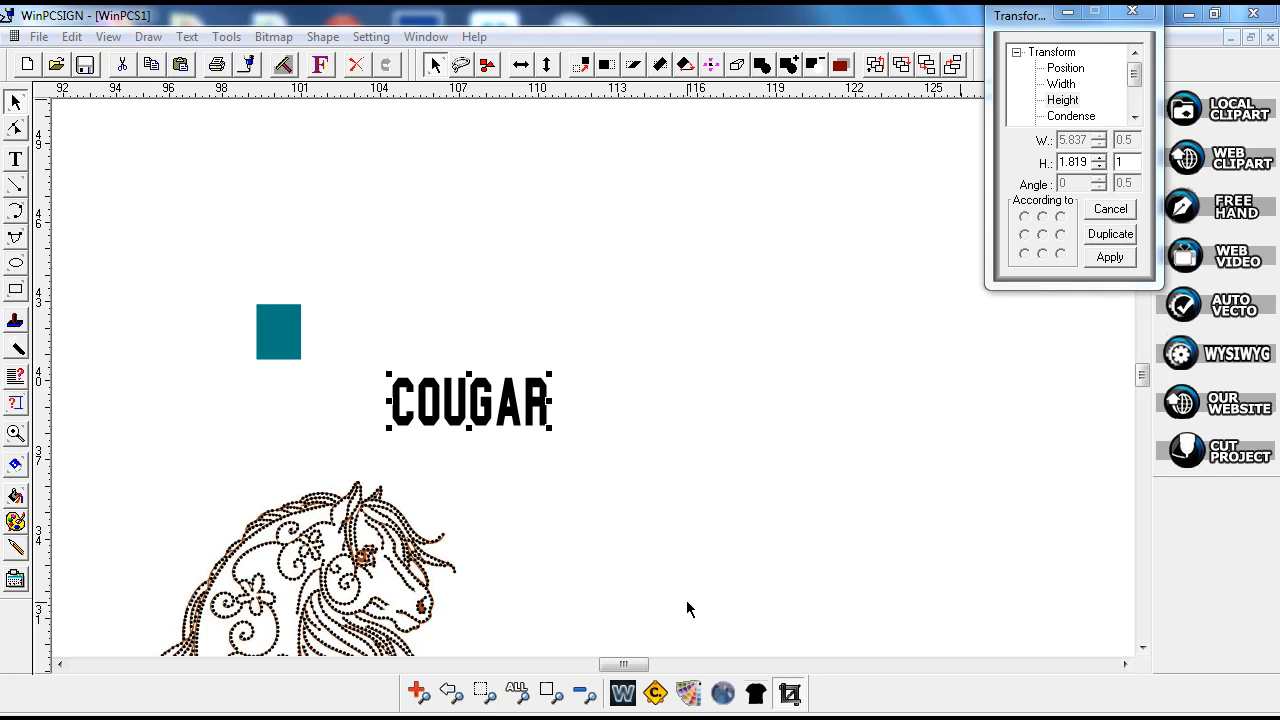
{"action": "mouse_move", "coordinate": [612, 387]}
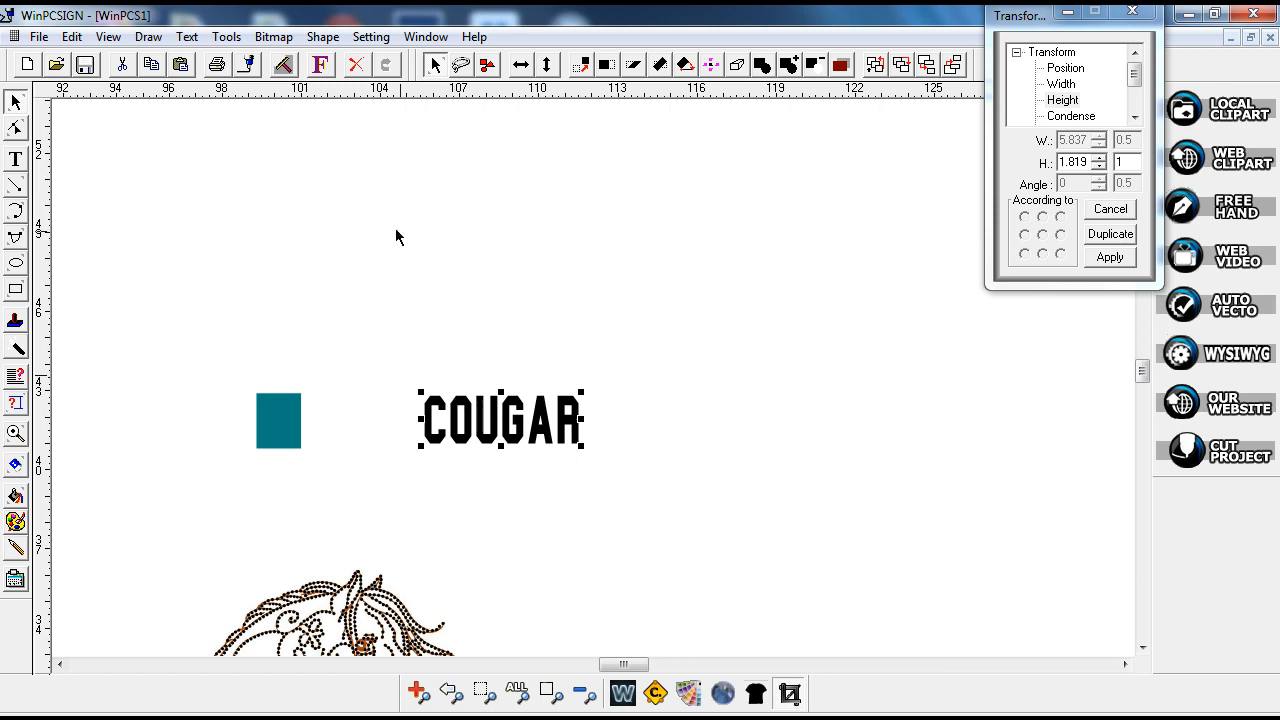
Reselect COUGAR and drag a corner handle to scale it to about 8.5 × 2.65.
{"action": "left_click", "coordinate": [322, 37]}
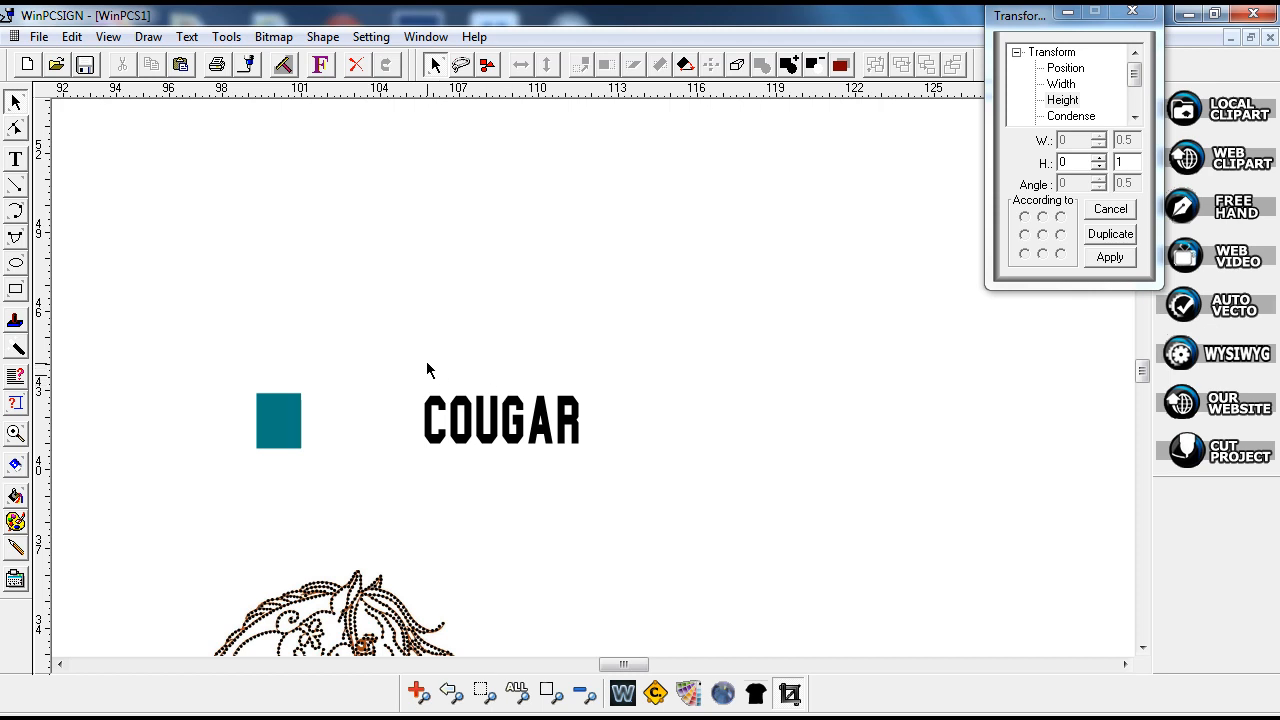
{"action": "mouse_move", "coordinate": [414, 374]}
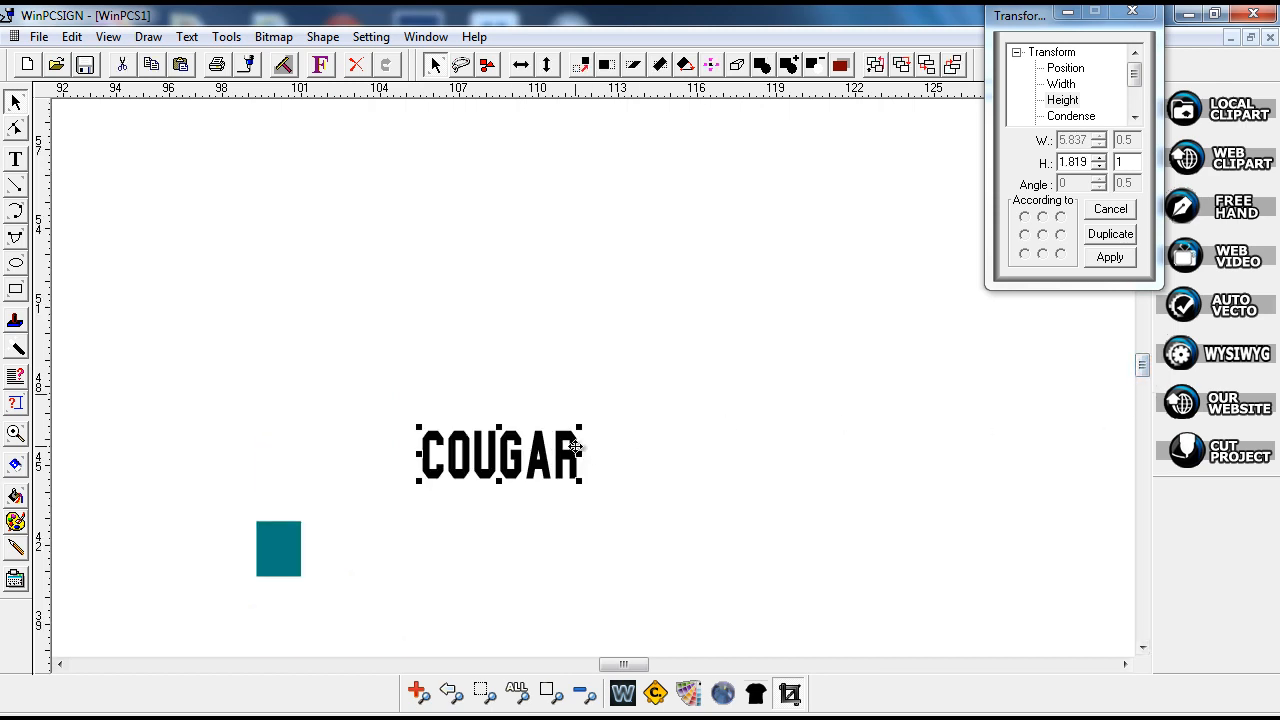
{"action": "left_click_drag", "start_coordinate": [575, 452], "coordinate": [545, 408]}
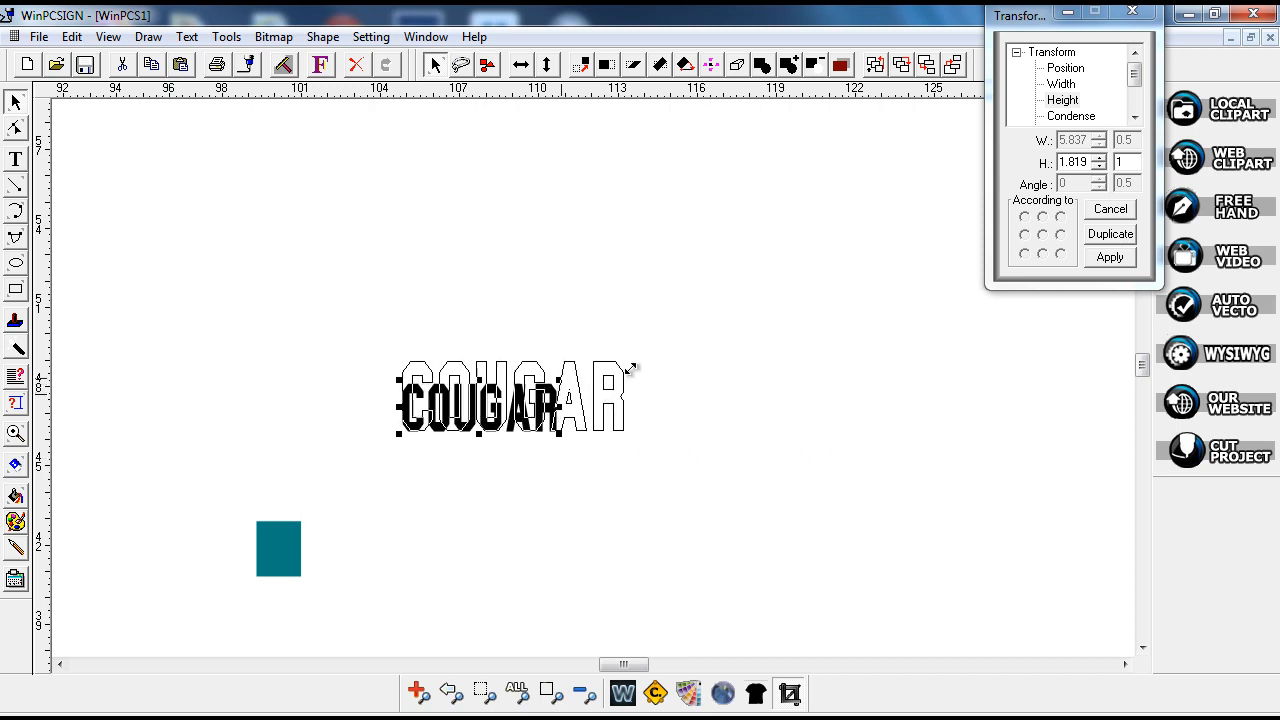
{"action": "left_click", "coordinate": [1109, 257]}
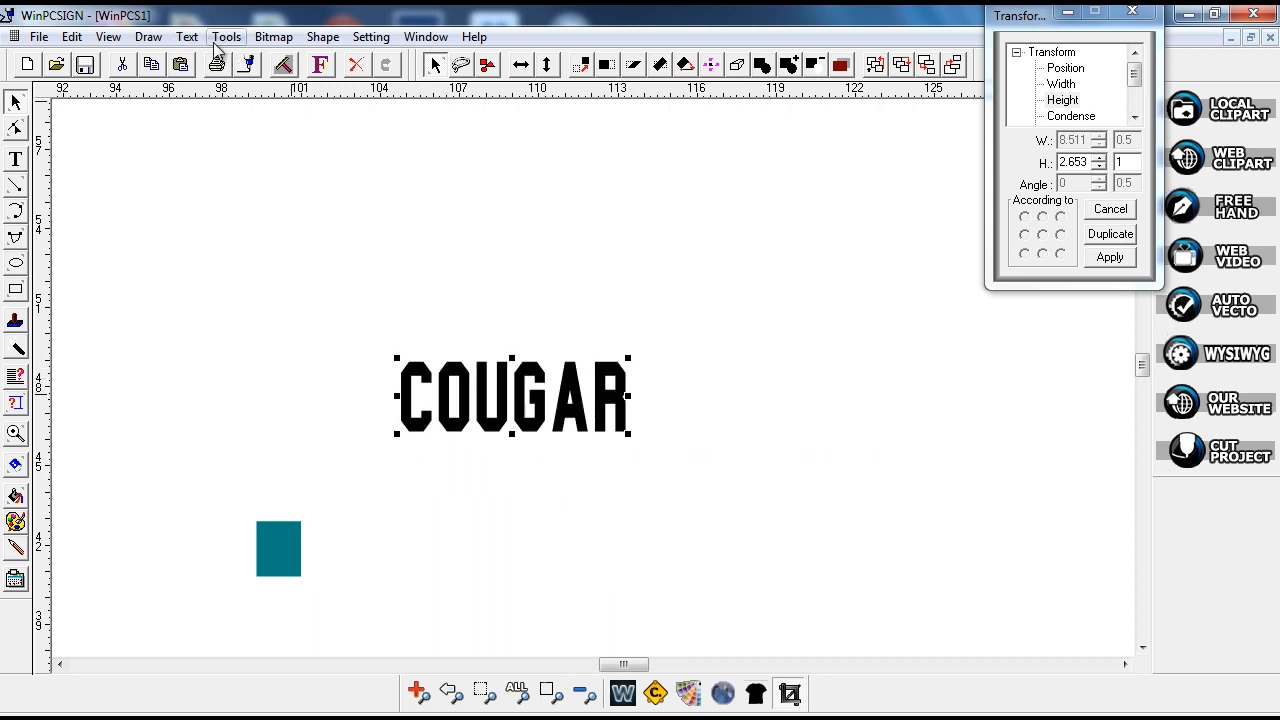
Apply a red 0.07-thick final outline to COUGAR with Break text enabled.
{"action": "left_click", "coordinate": [226, 37]}
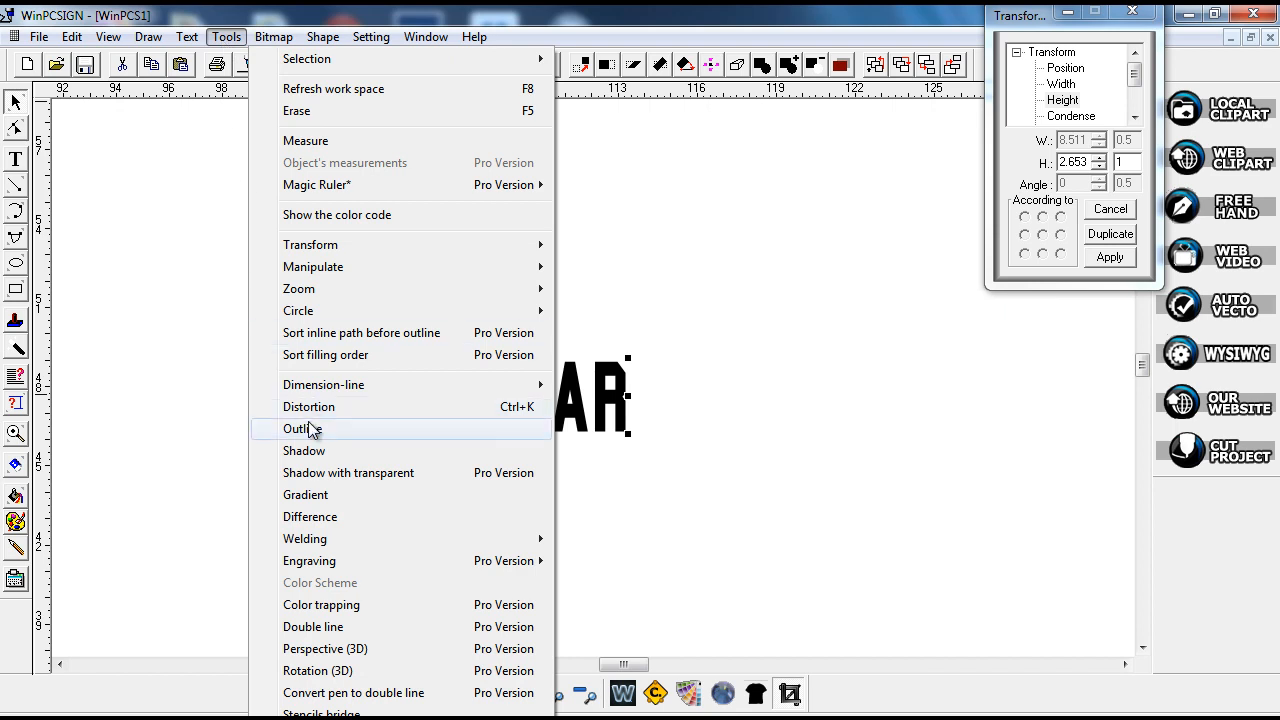
{"action": "left_click", "coordinate": [302, 428]}
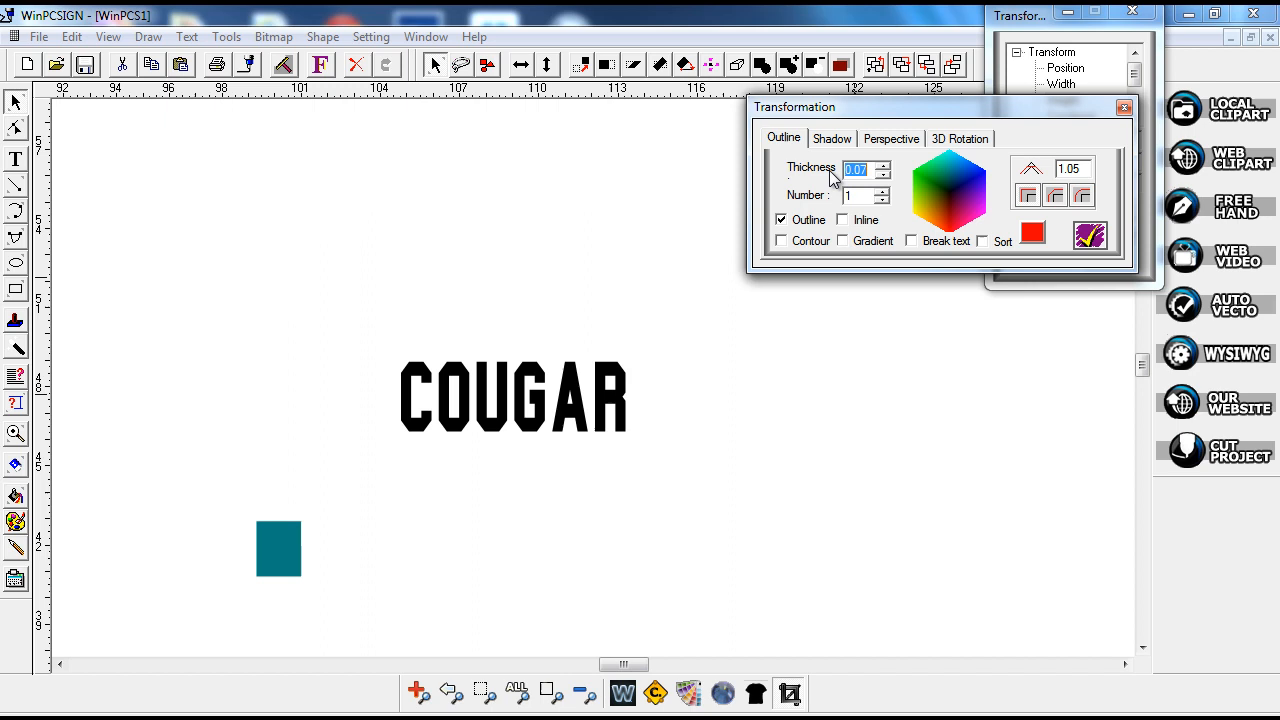
{"action": "mouse_move", "coordinate": [628, 440]}
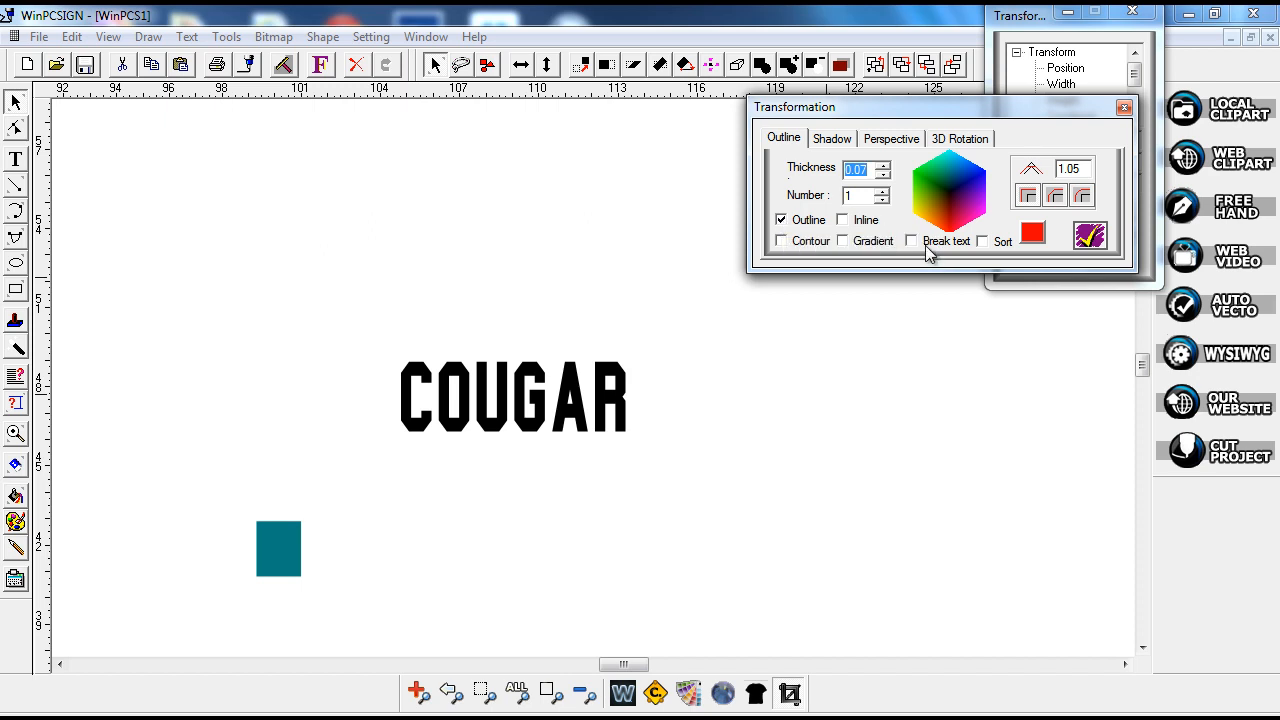
{"action": "left_click", "coordinate": [911, 241]}
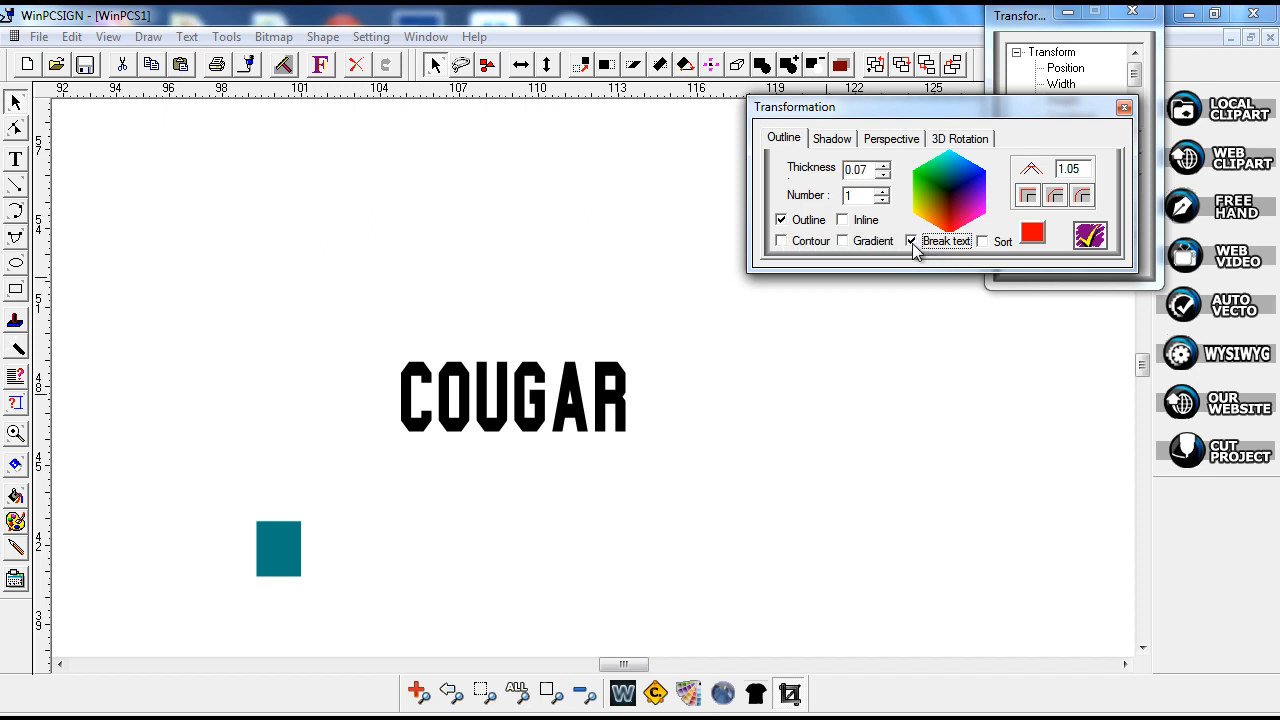
{"action": "left_click", "coordinate": [911, 241]}
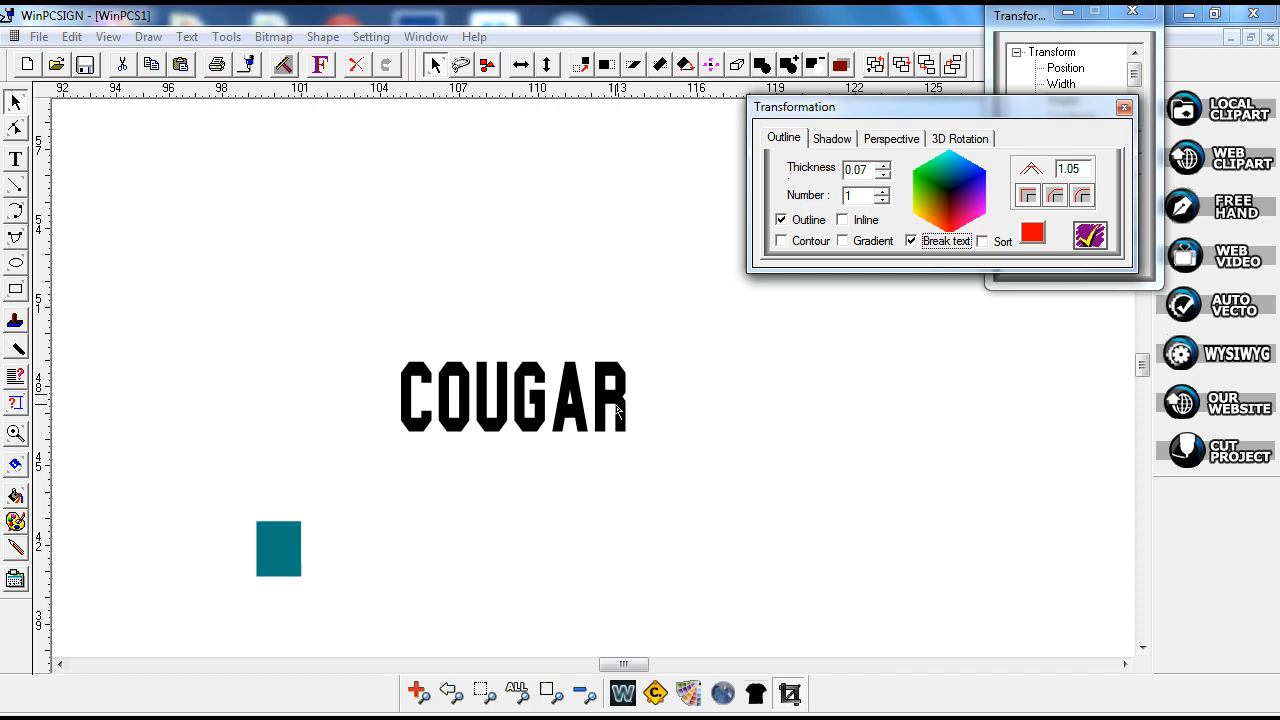
{"action": "mouse_move", "coordinate": [984, 355]}
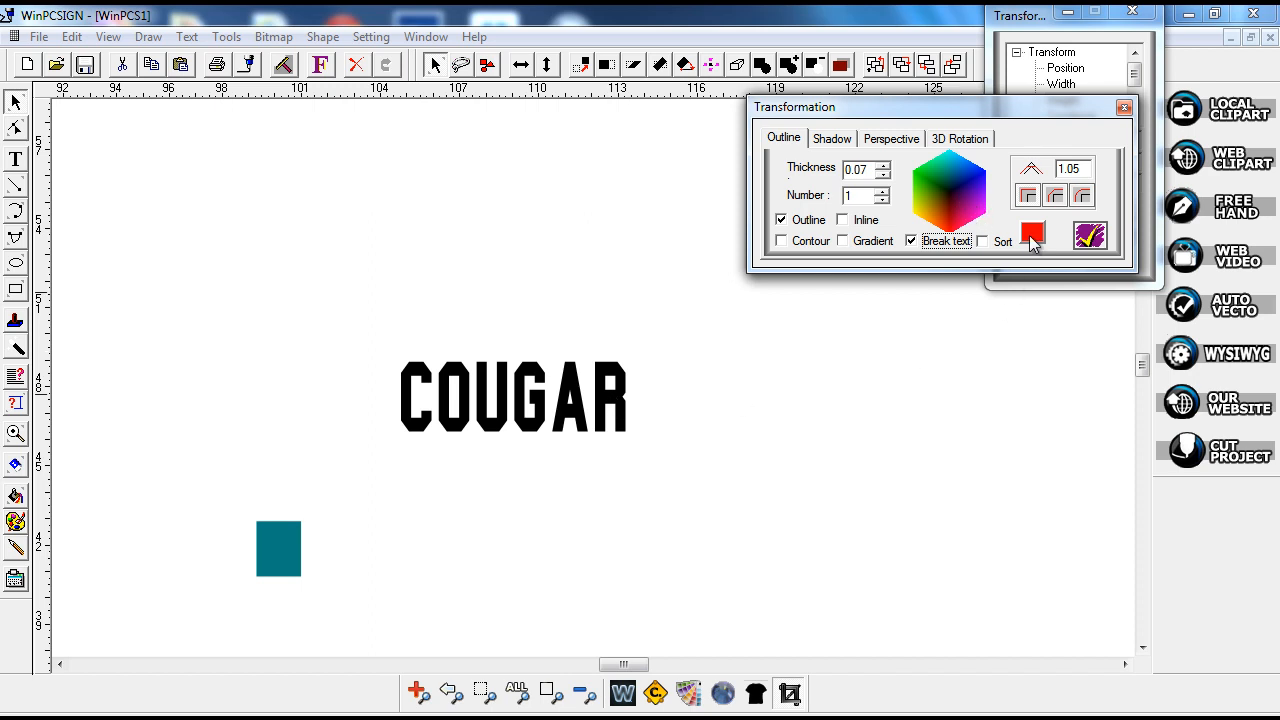
{"action": "mouse_move", "coordinate": [1033, 235]}
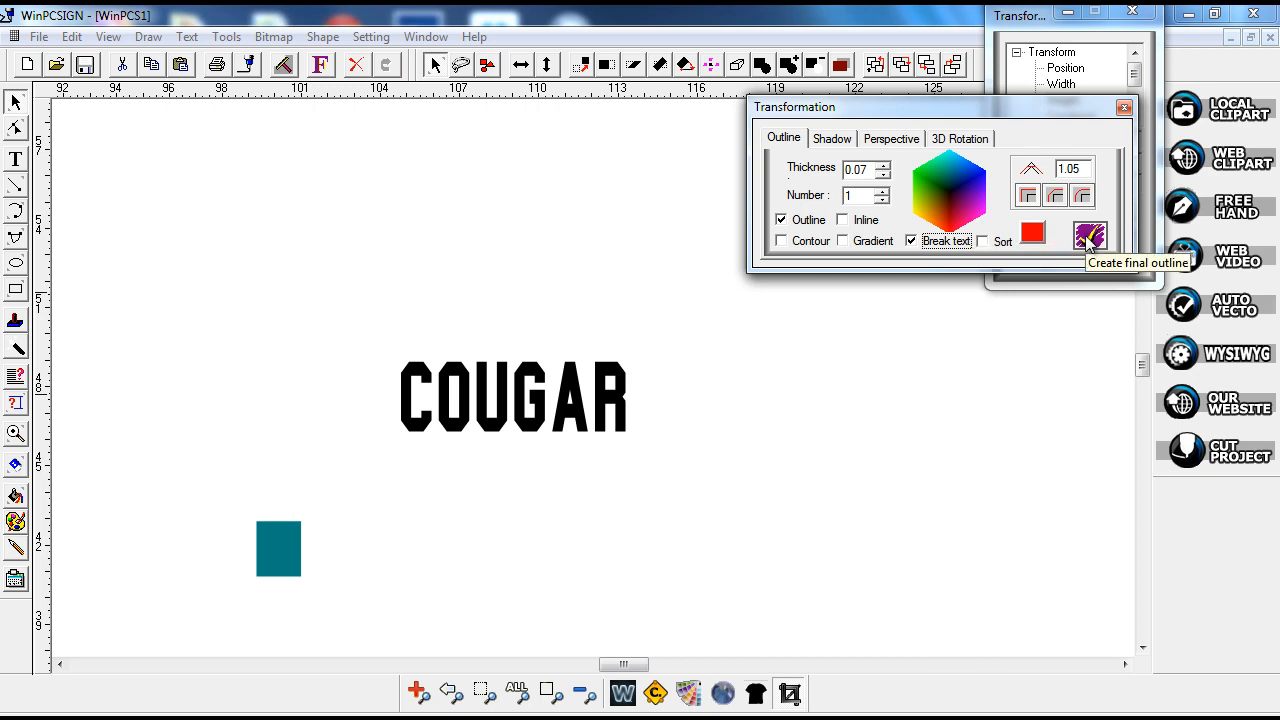
{"action": "left_click", "coordinate": [1090, 235]}
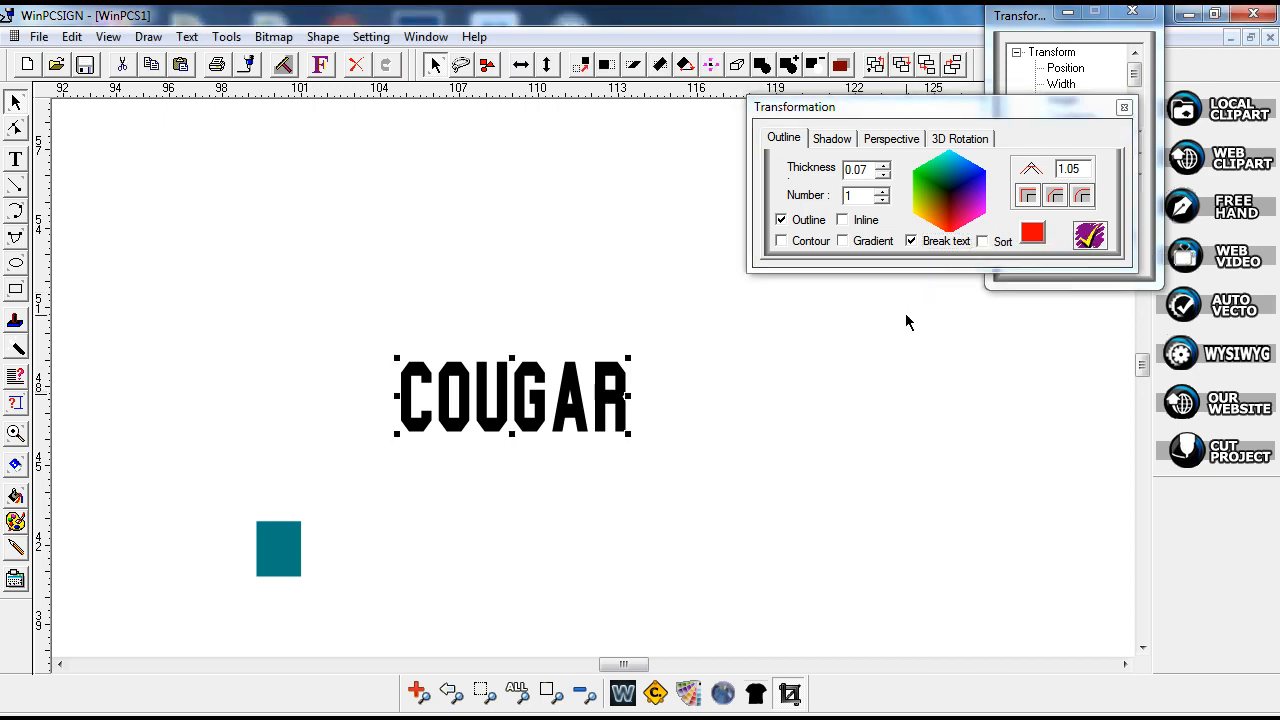
{"action": "left_click", "coordinate": [1032, 234]}
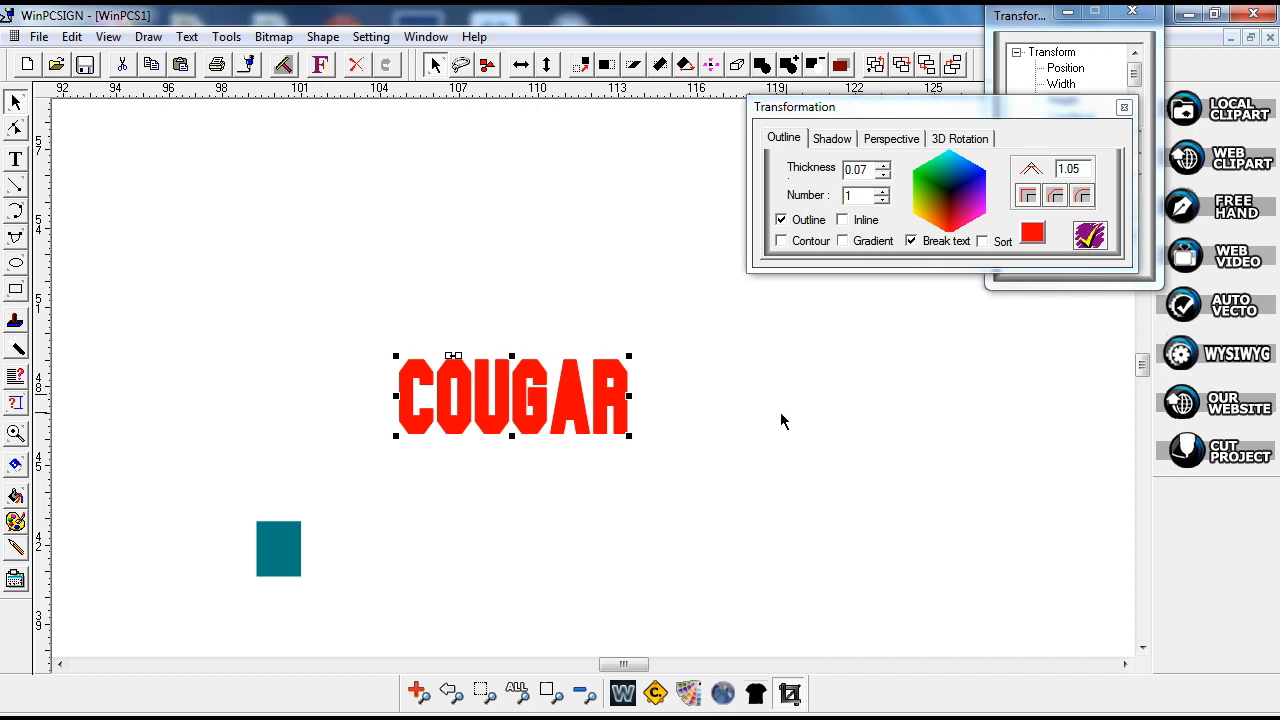
{"action": "mouse_move", "coordinate": [575, 460]}
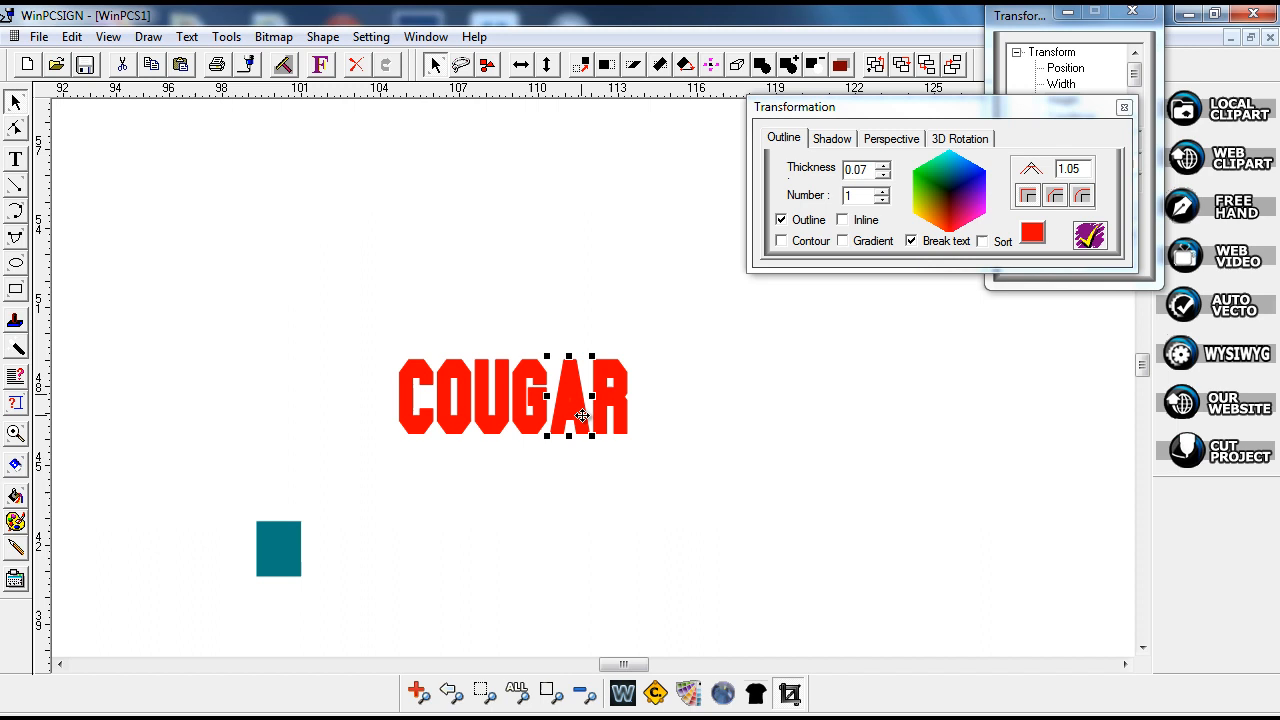
{"action": "mouse_move", "coordinate": [480, 397]}
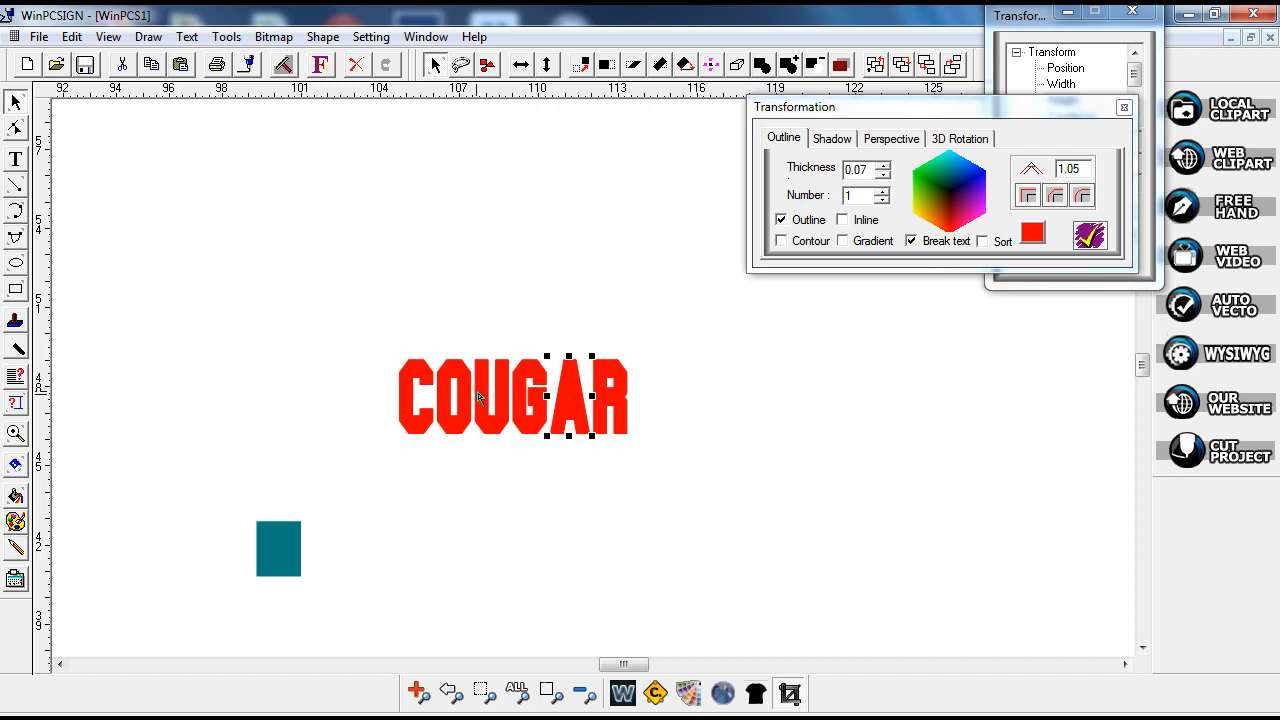
Reorder the red outline behind the black COUGAR letters from the right-click menu.
{"action": "right_click", "coordinate": [475, 395]}
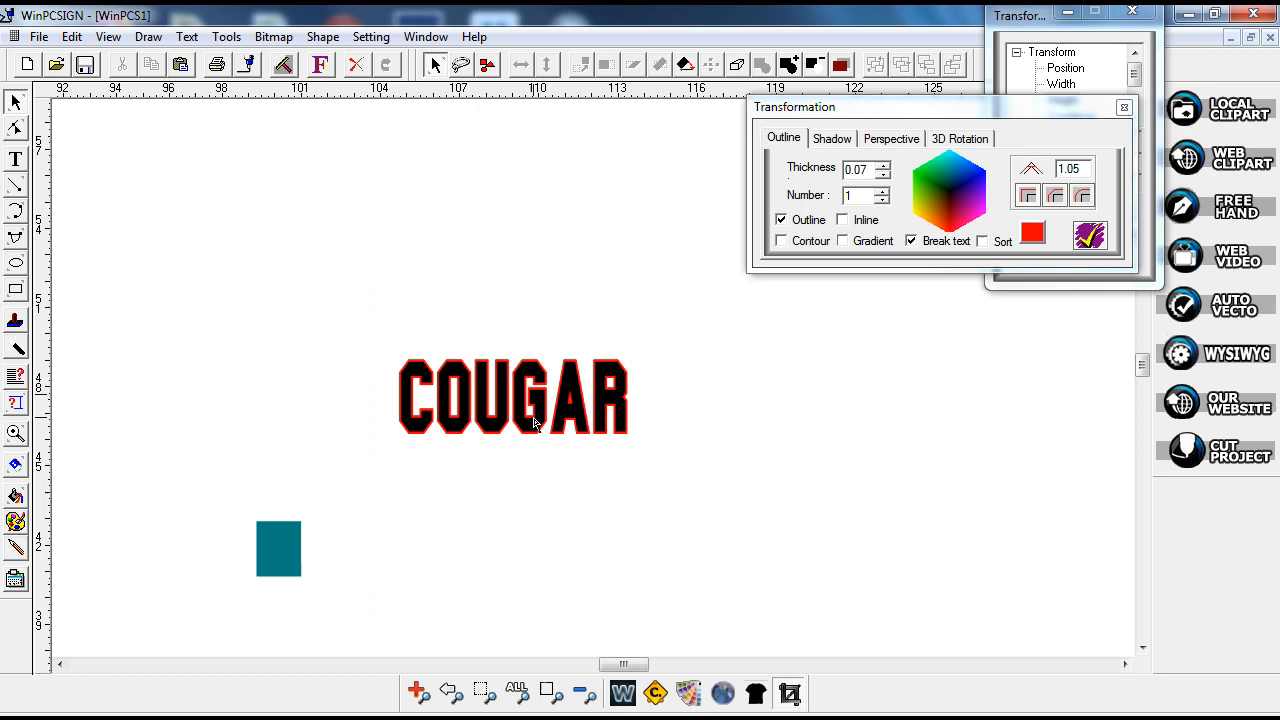
{"action": "mouse_move", "coordinate": [531, 465]}
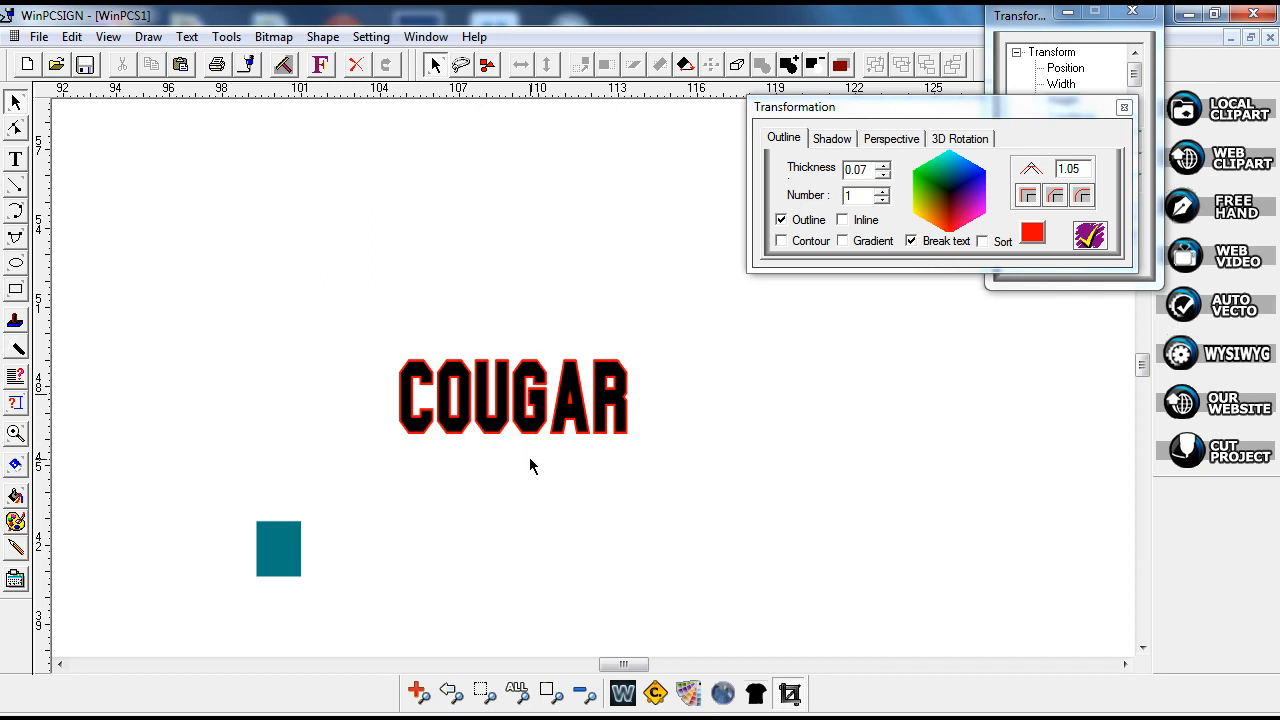
{"action": "mouse_move", "coordinate": [490, 440]}
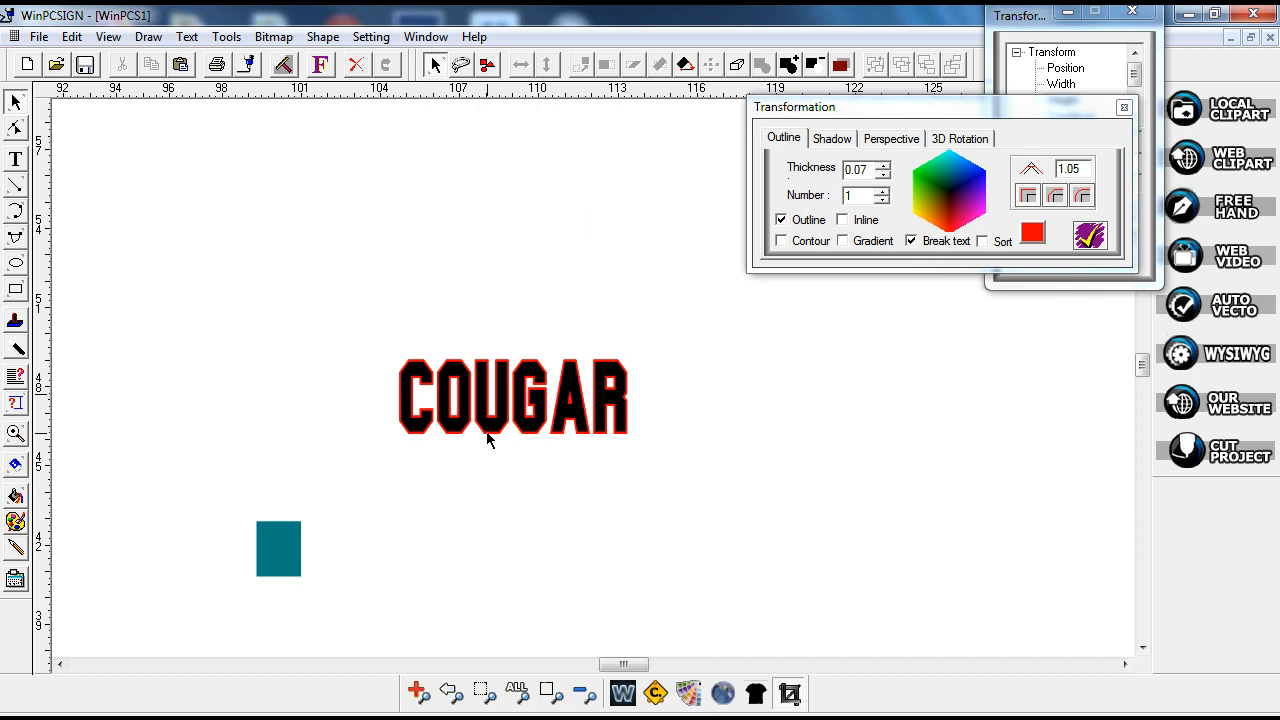
{"action": "left_click", "coordinate": [513, 398]}
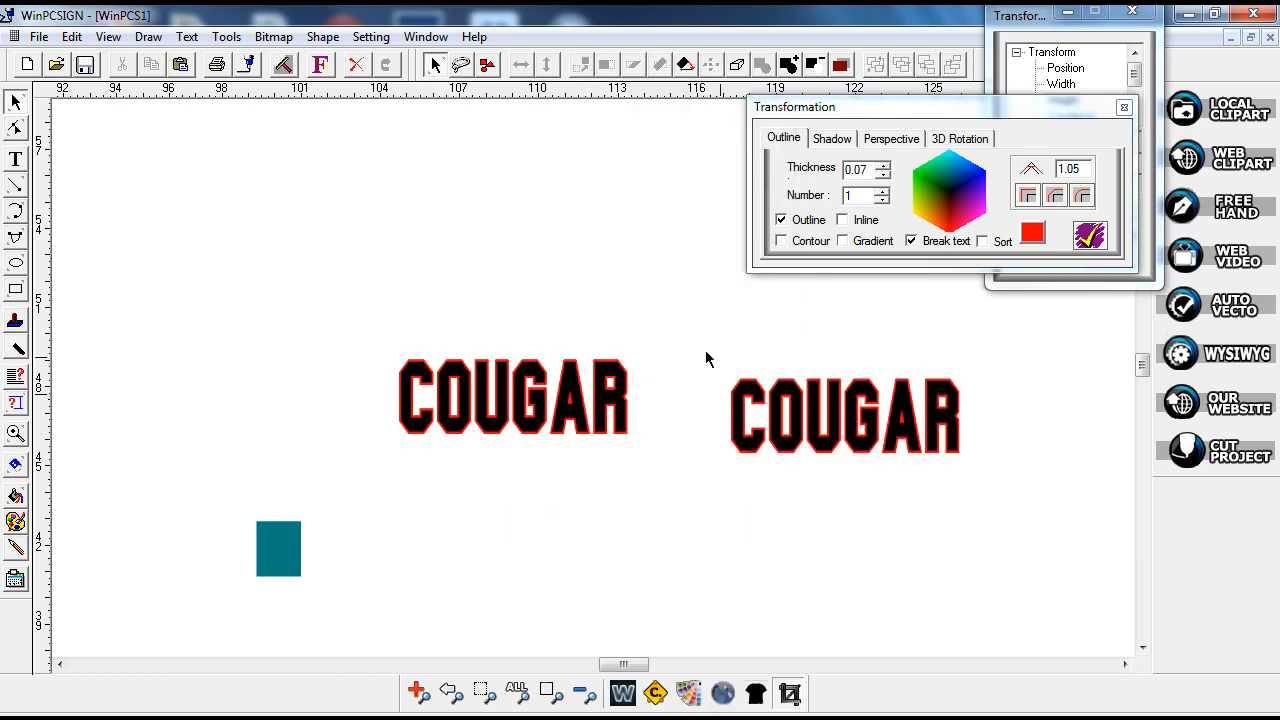
Shift the duplicate COUGAR farther right and select the left COUGAR lettering.
{"action": "left_click", "coordinate": [845, 415]}
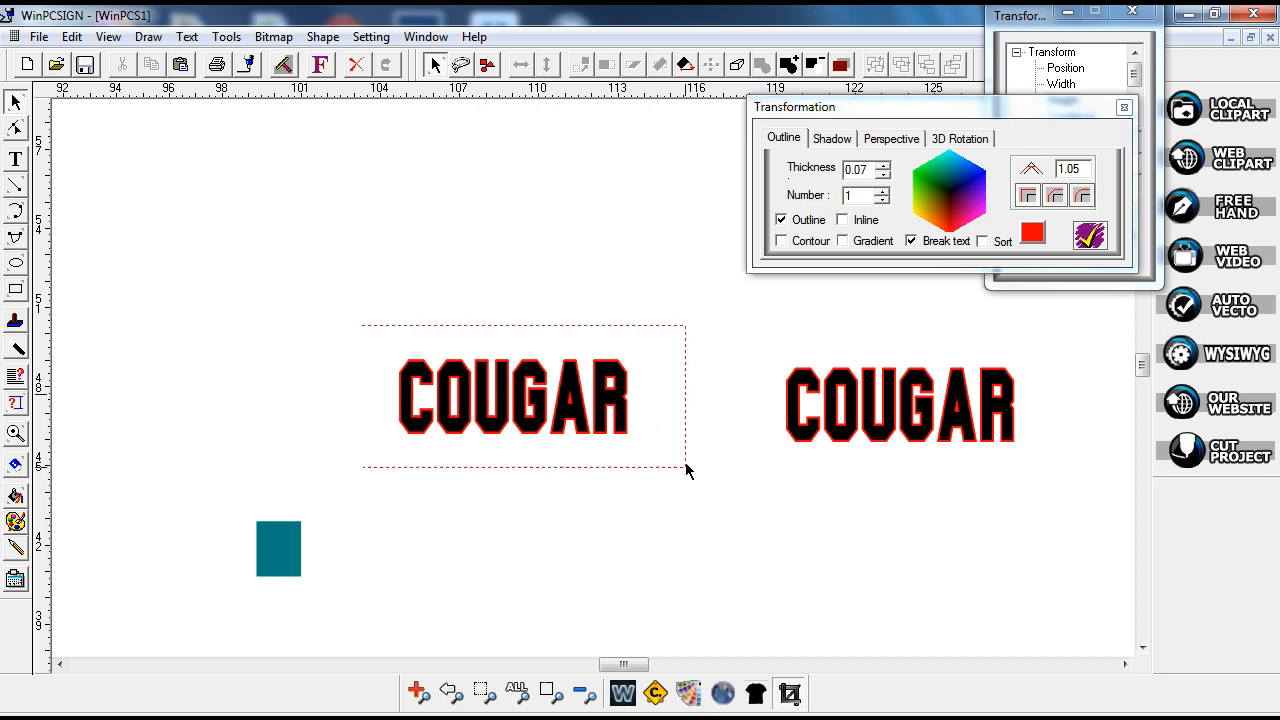
{"action": "left_click", "coordinate": [512, 400]}
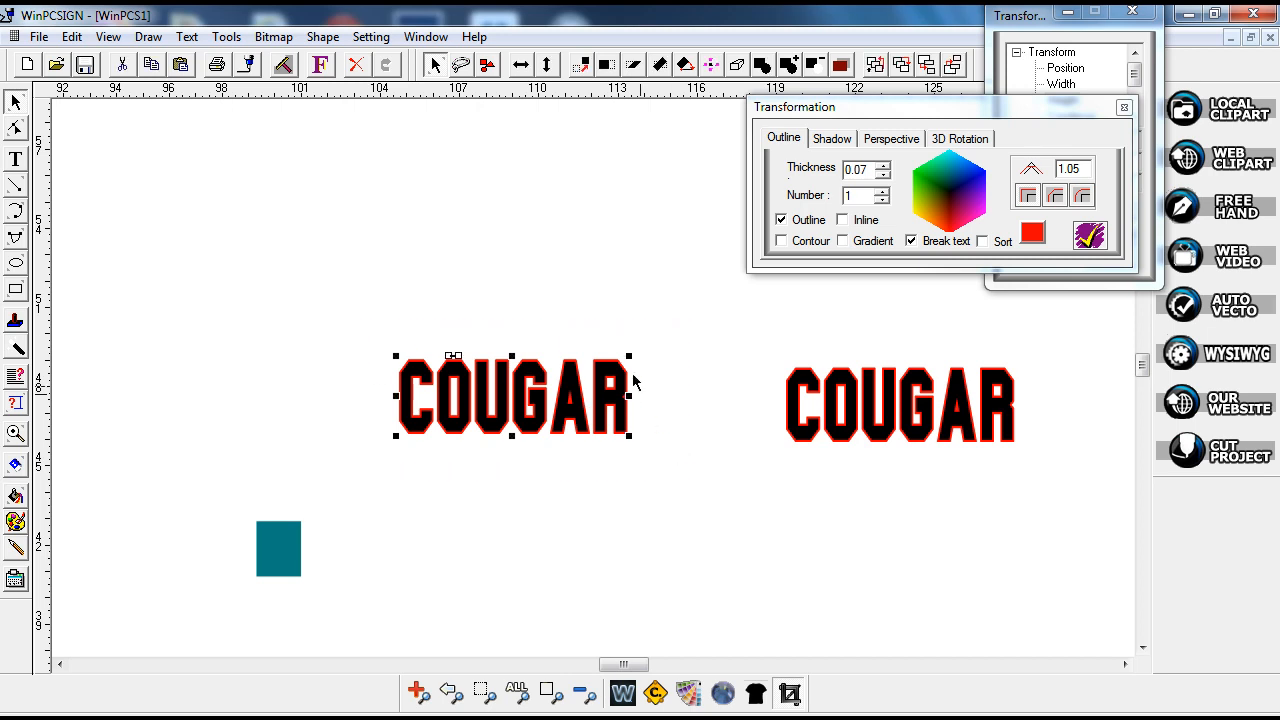
{"action": "left_click", "coordinate": [323, 37]}
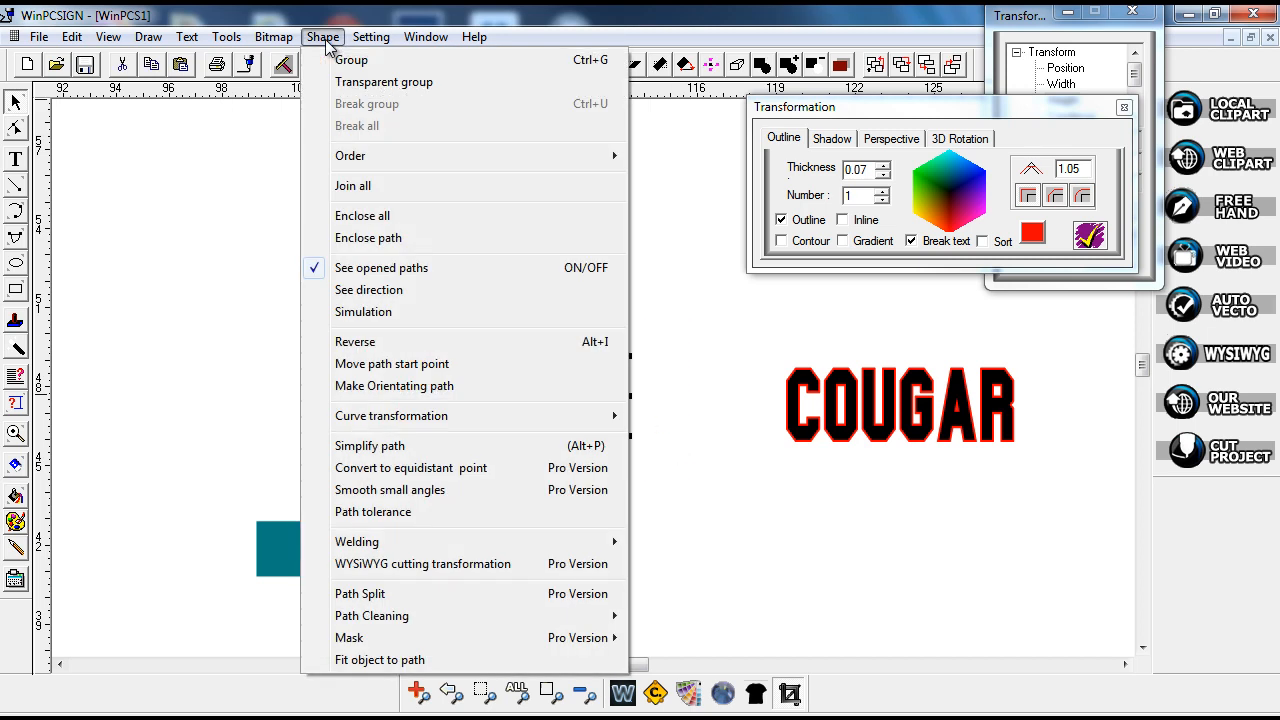
{"action": "mouse_move", "coordinate": [384, 82]}
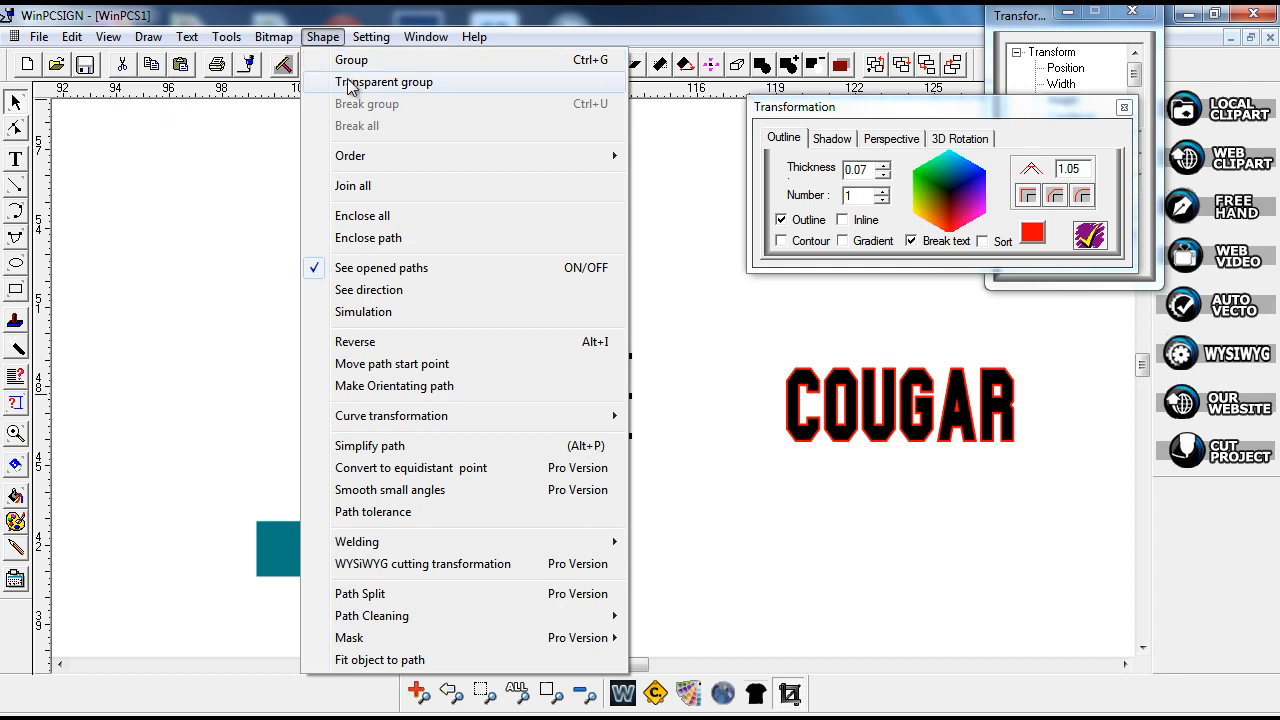
Make the left COUGAR a transparent group, then reselect its hollow red outline.
{"action": "left_click", "coordinate": [384, 82]}
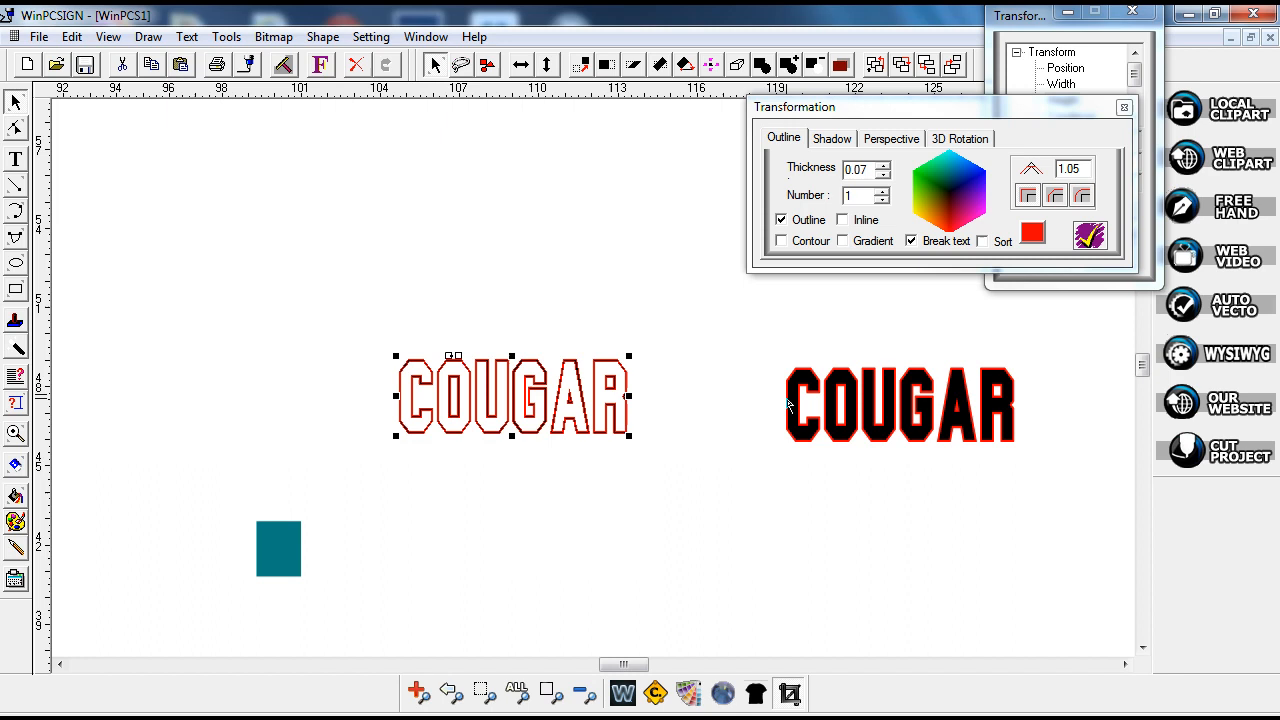
{"action": "left_click", "coordinate": [461, 304]}
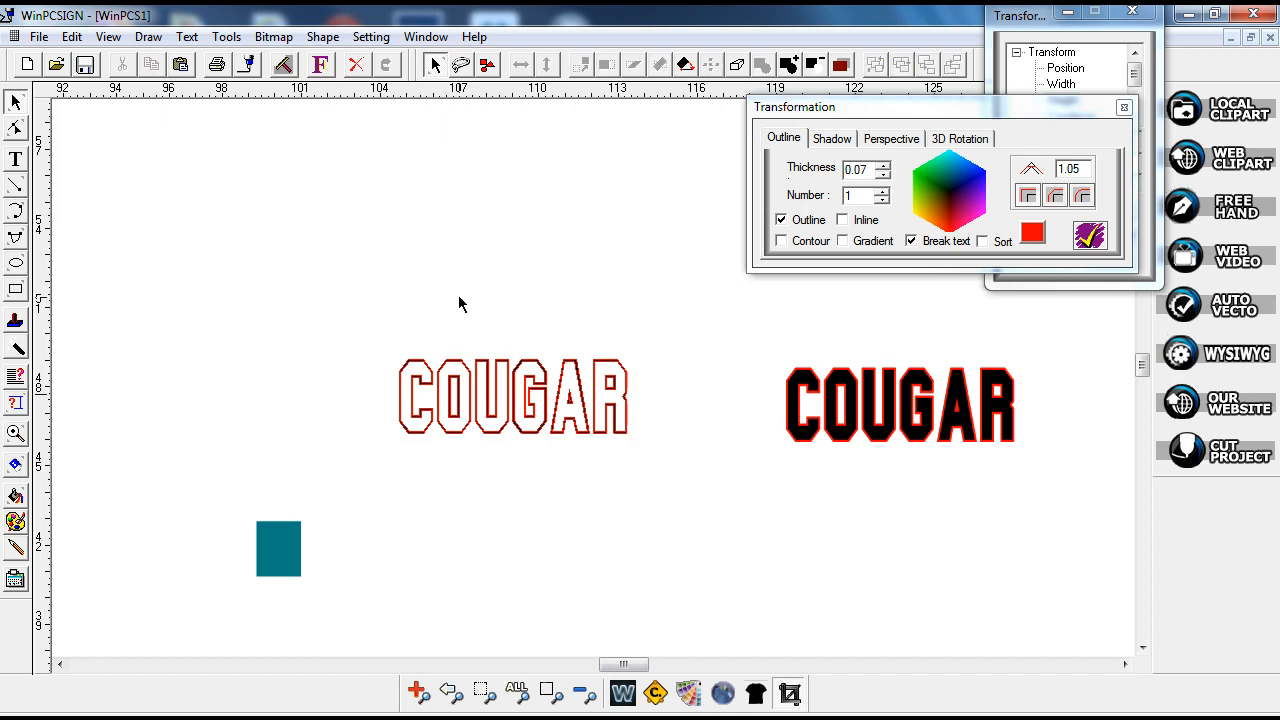
{"action": "left_click", "coordinate": [513, 397]}
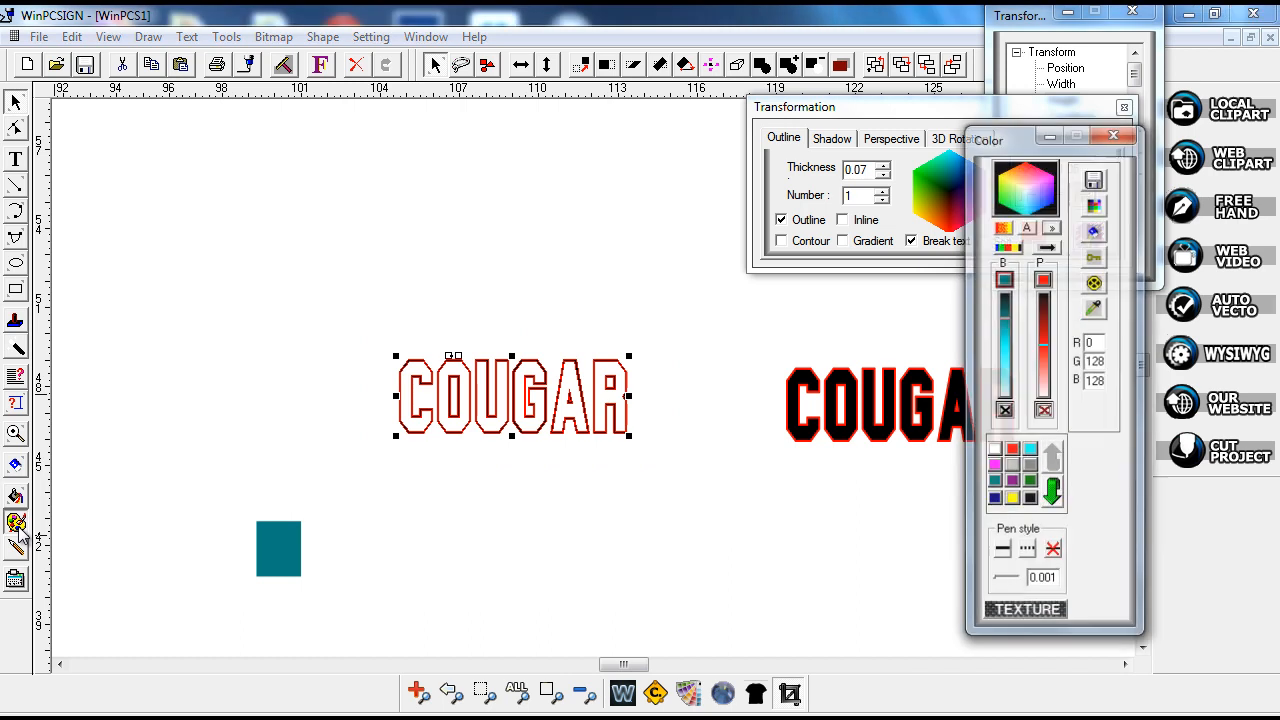
Color the hollow COUGAR outline cyan and move the teal square to the upper left.
{"action": "left_click", "coordinate": [1053, 552]}
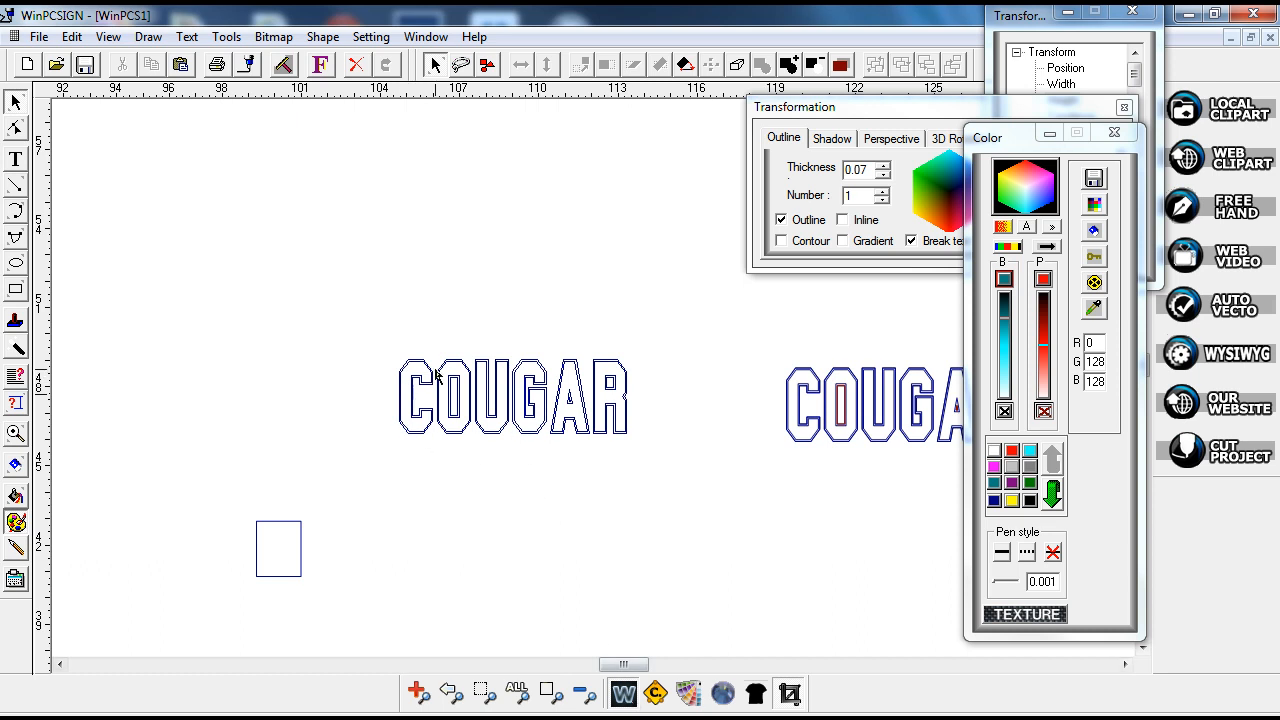
{"action": "left_click", "coordinate": [278, 548]}
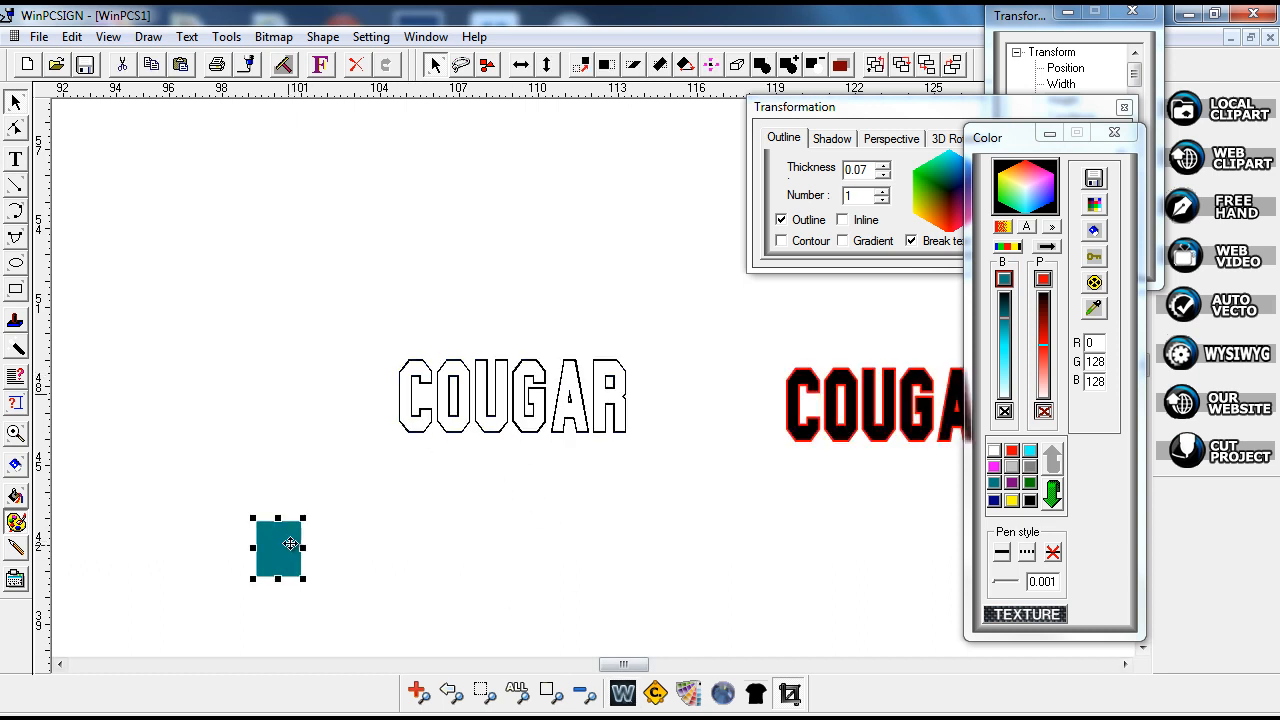
{"action": "left_click_drag", "start_coordinate": [277, 548], "coordinate": [415, 405]}
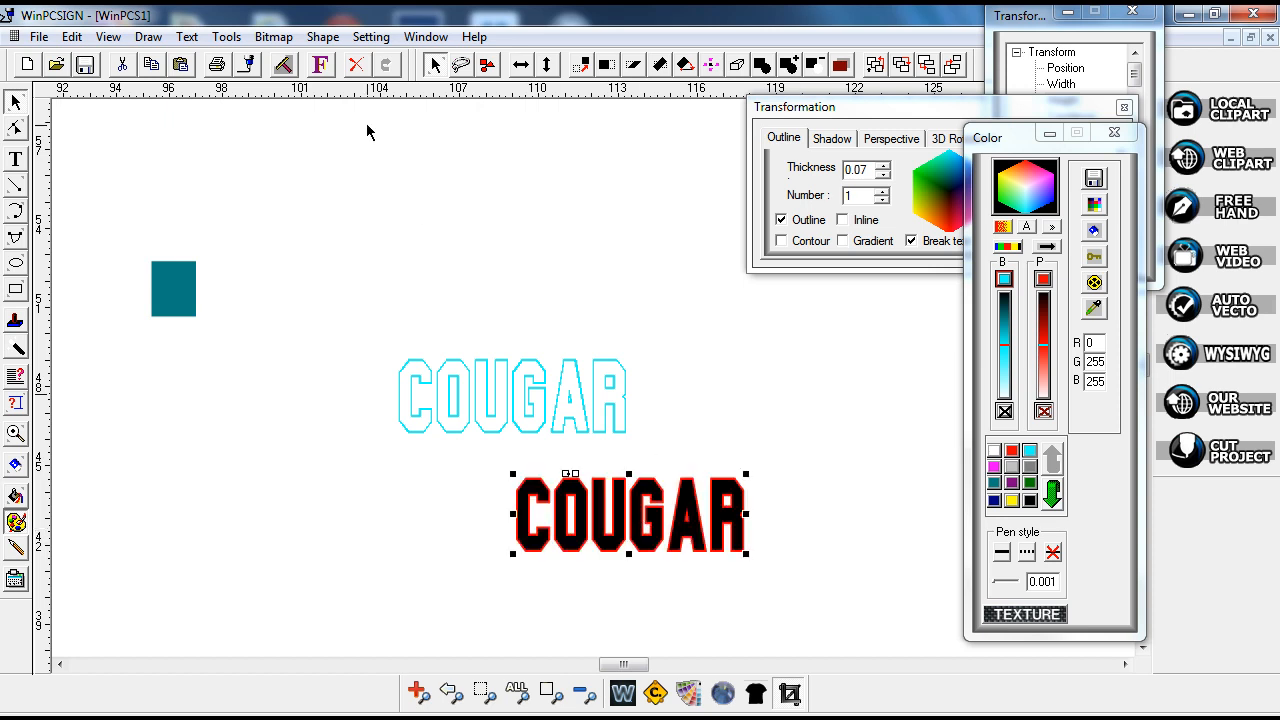
Pick up the black COUGAR letters to place them inside the cyan outline.
{"action": "left_click", "coordinate": [322, 37]}
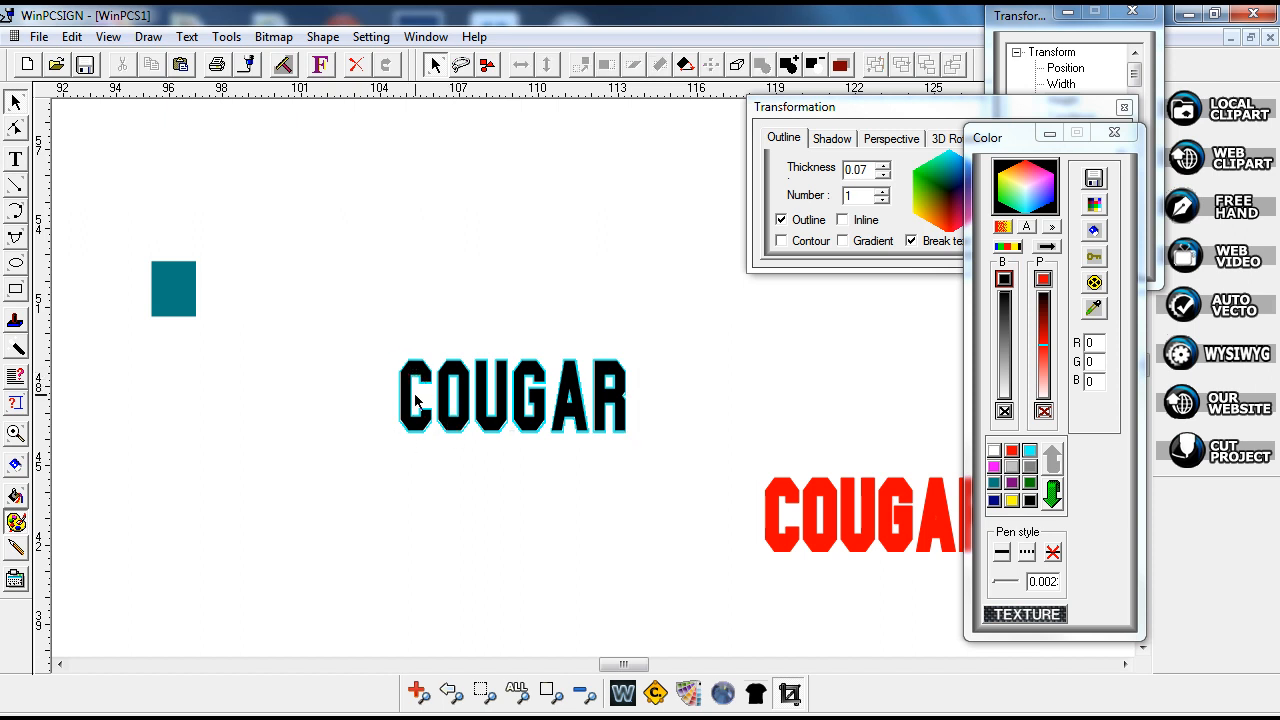
{"action": "mouse_move", "coordinate": [410, 407]}
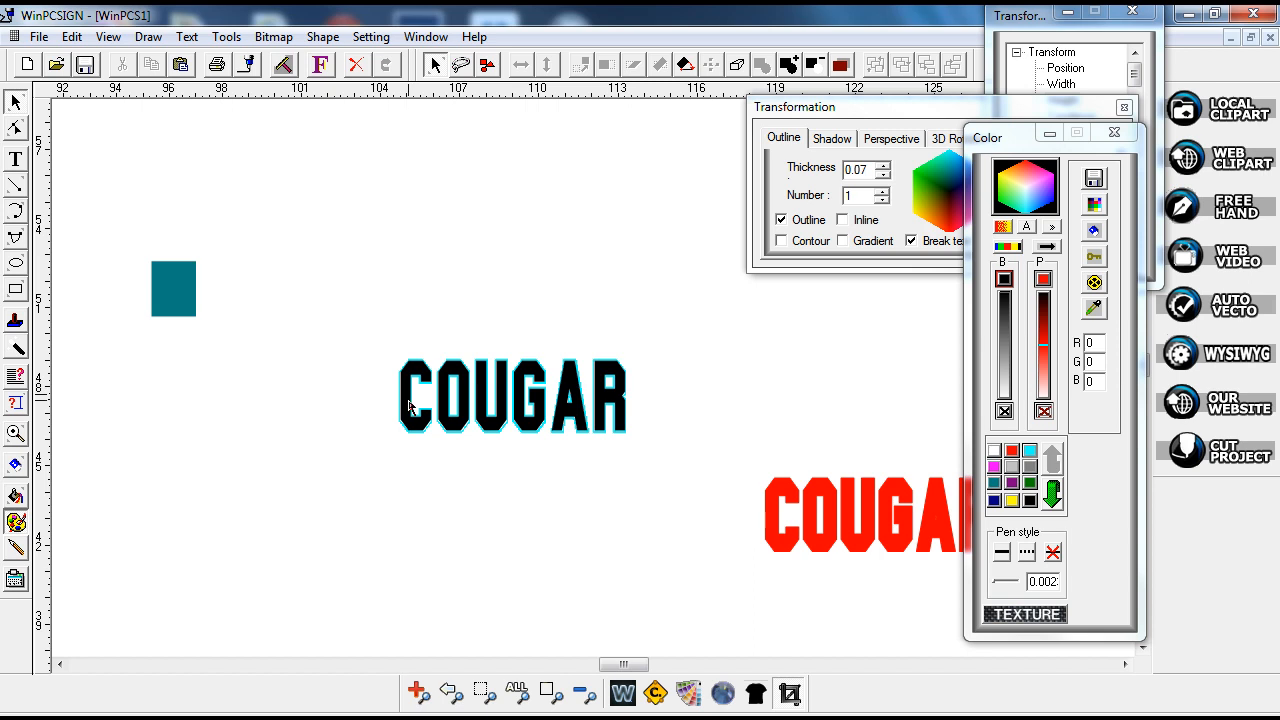
{"action": "mouse_move", "coordinate": [490, 432]}
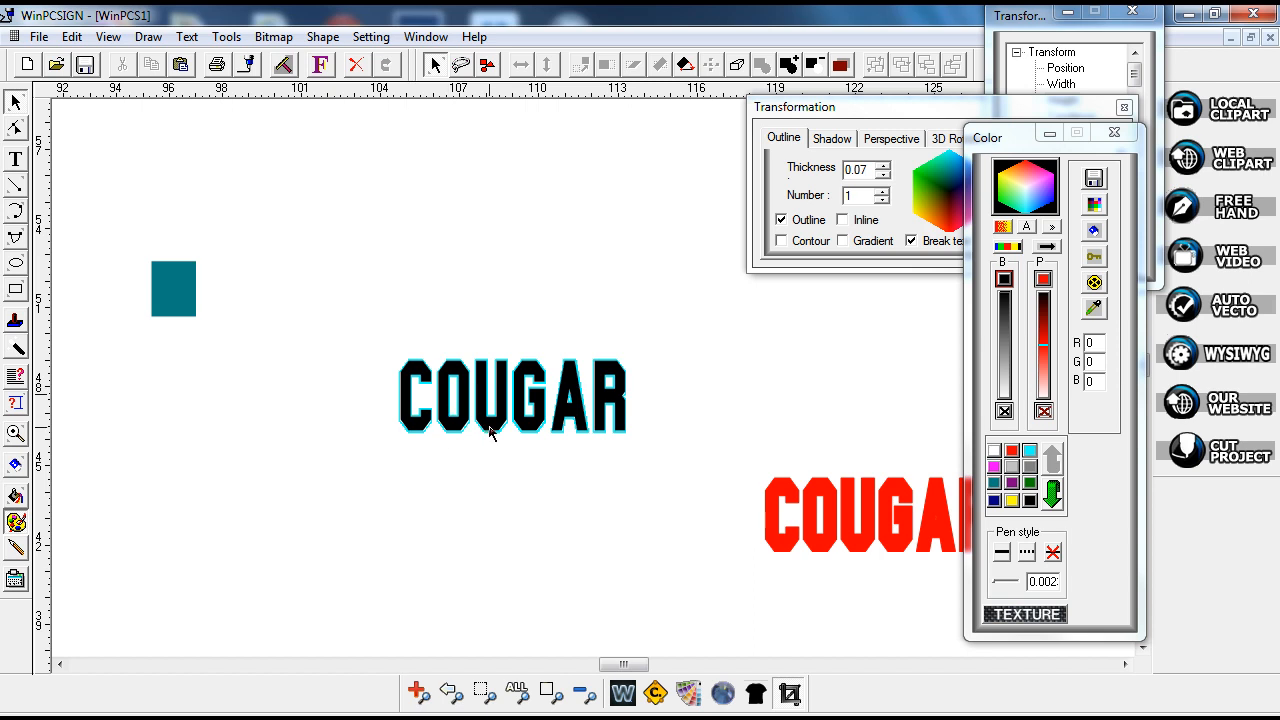
{"action": "mouse_move", "coordinate": [452, 418]}
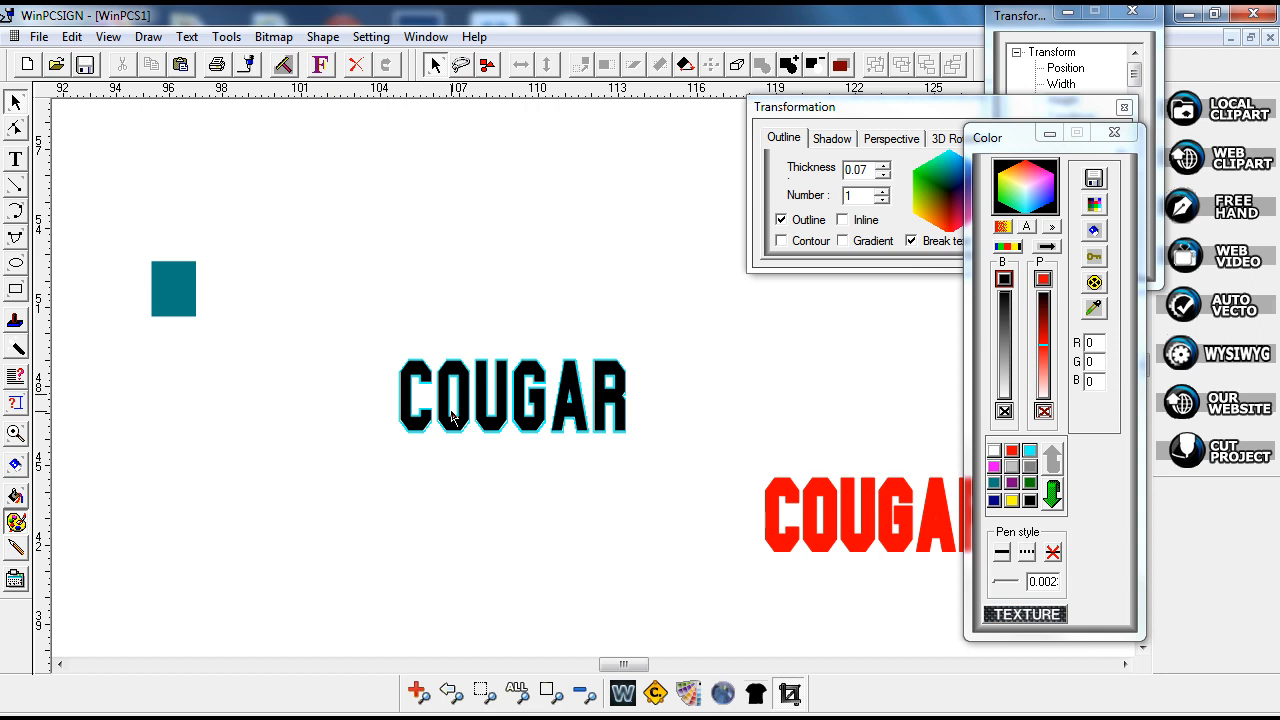
{"action": "mouse_move", "coordinate": [500, 475]}
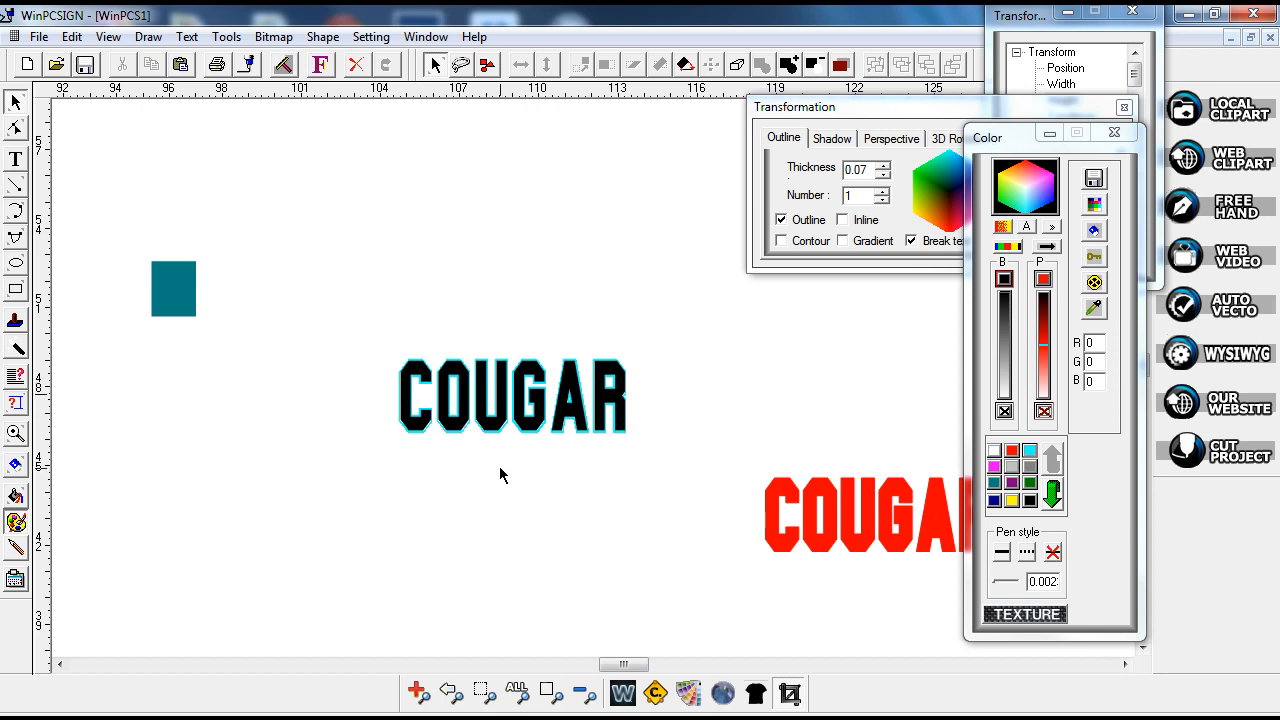
{"action": "mouse_move", "coordinate": [538, 498]}
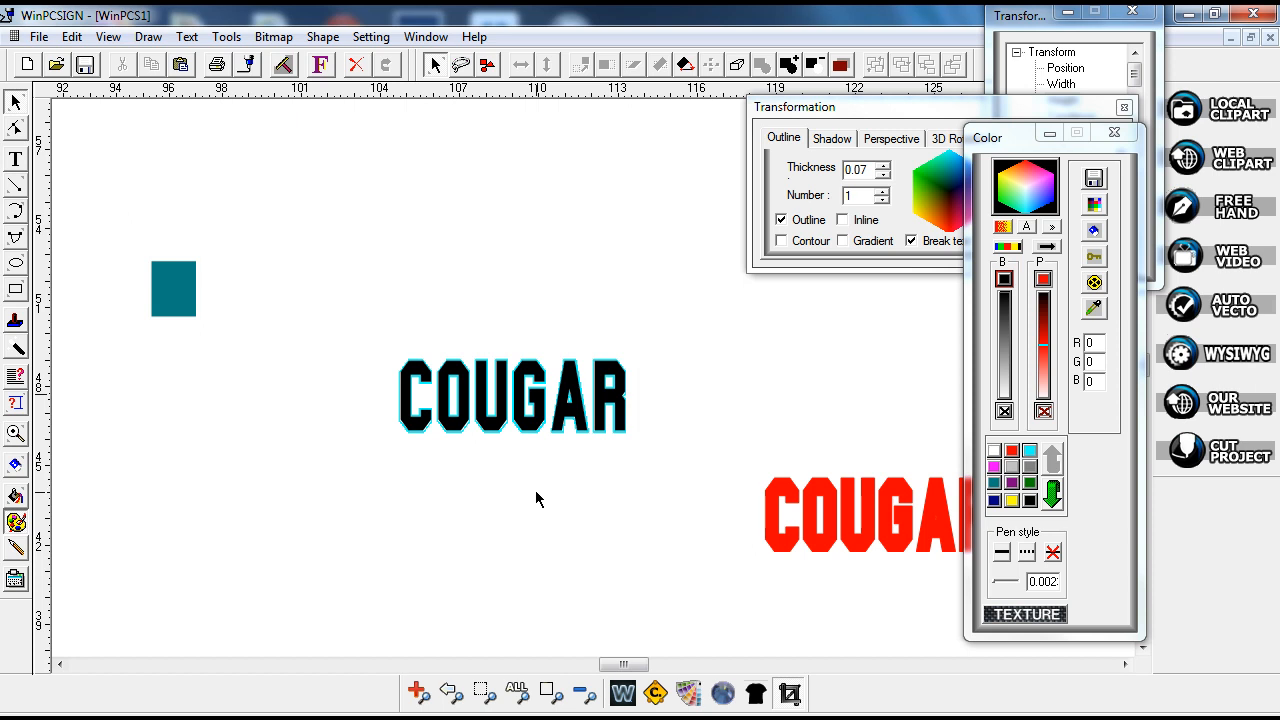
{"action": "mouse_move", "coordinate": [532, 478]}
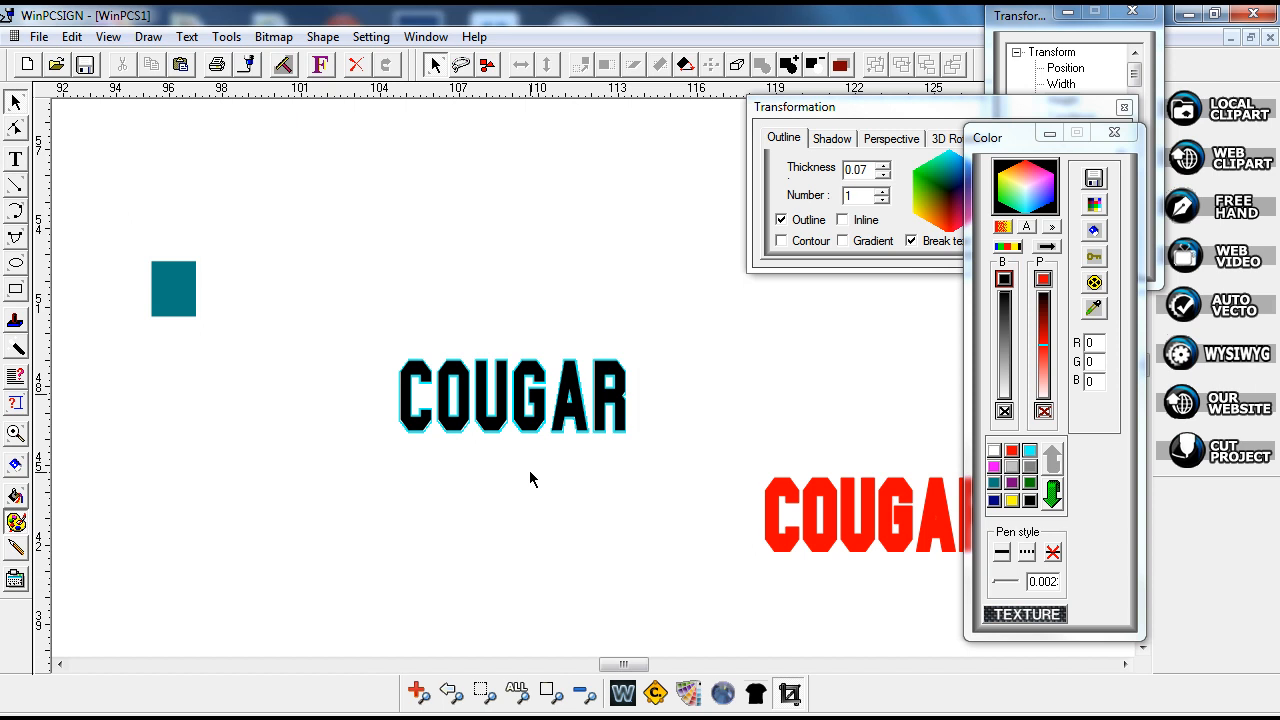
{"action": "mouse_move", "coordinate": [594, 507]}
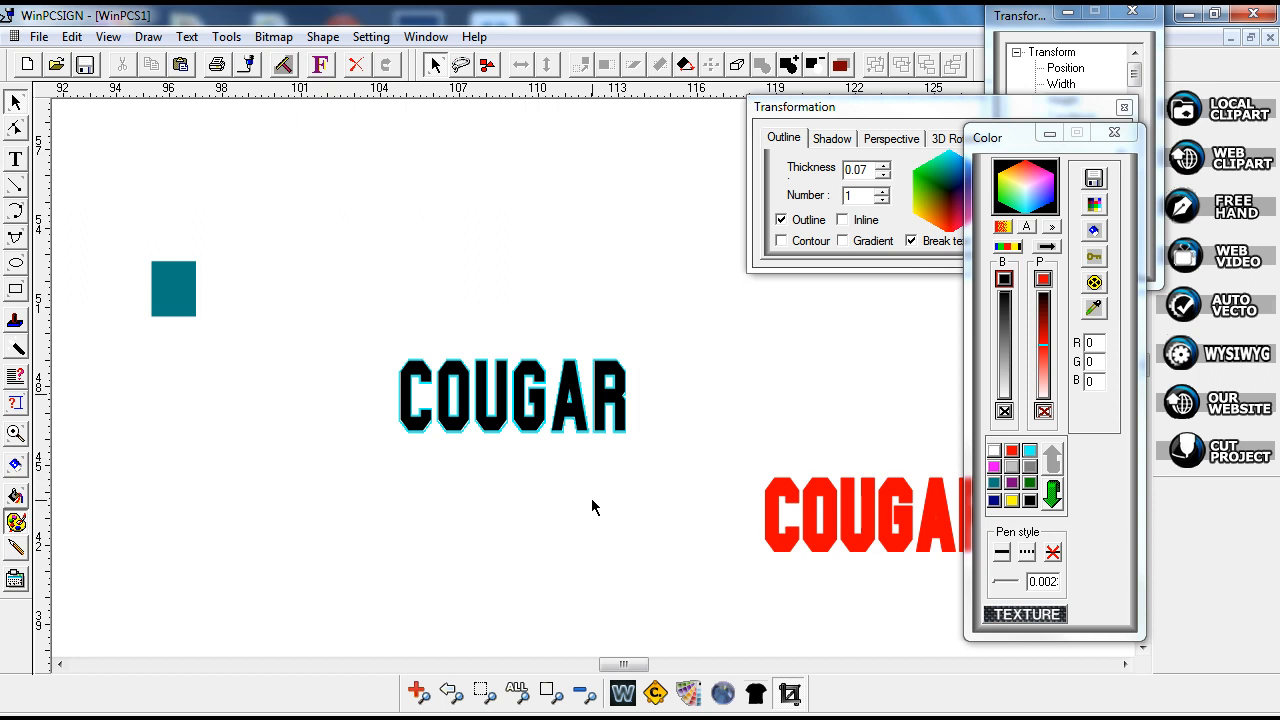
{"action": "mouse_move", "coordinate": [588, 500]}
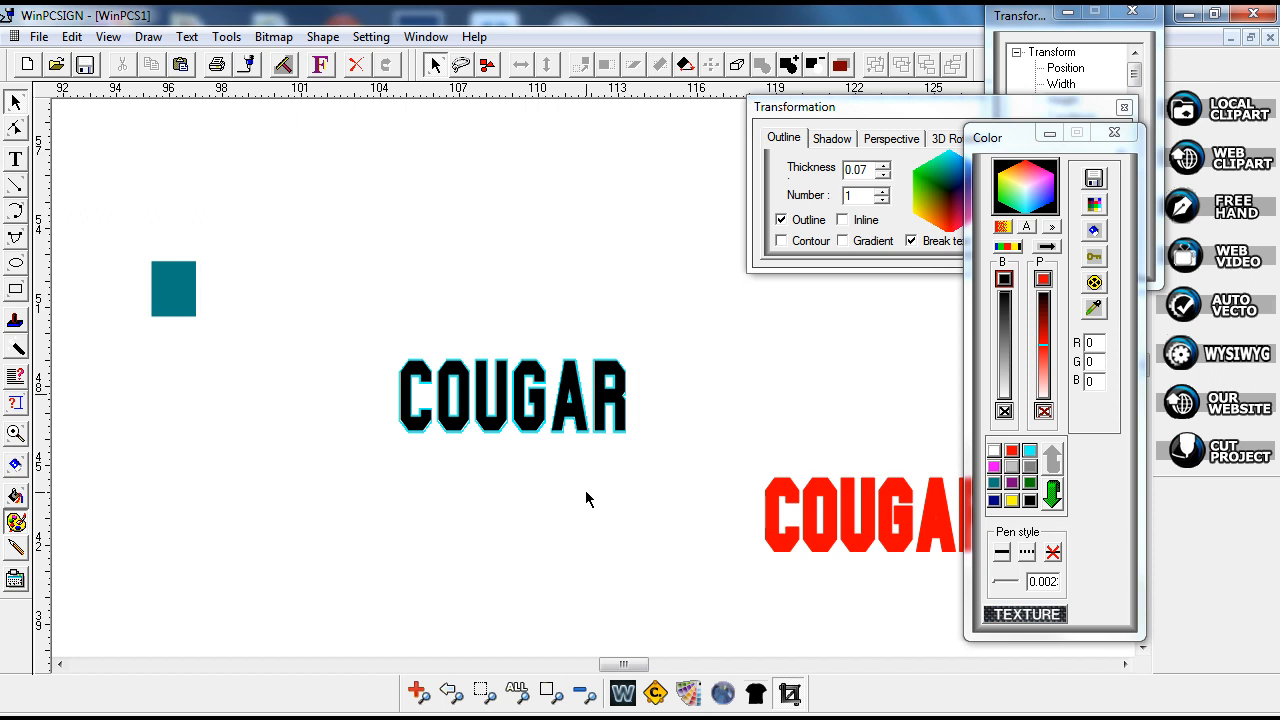